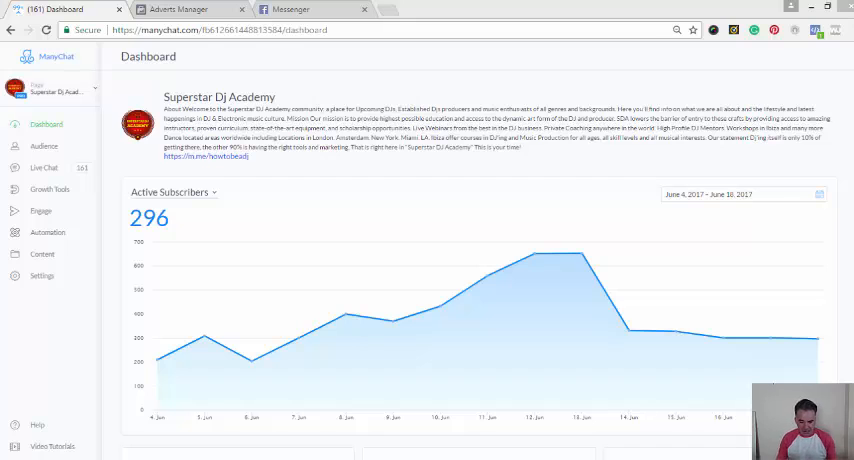
mouse_move(830, 372)
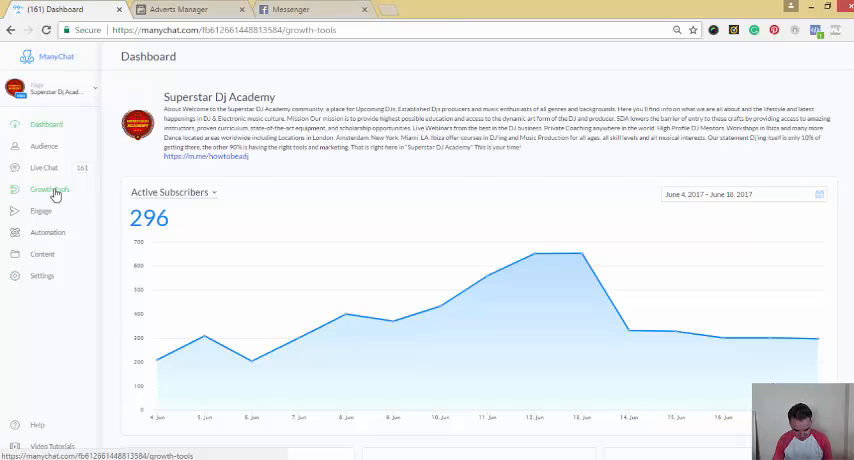
Start a new growth tool from the Growth Tools list to reach the widget-type chooser.
click(50, 188)
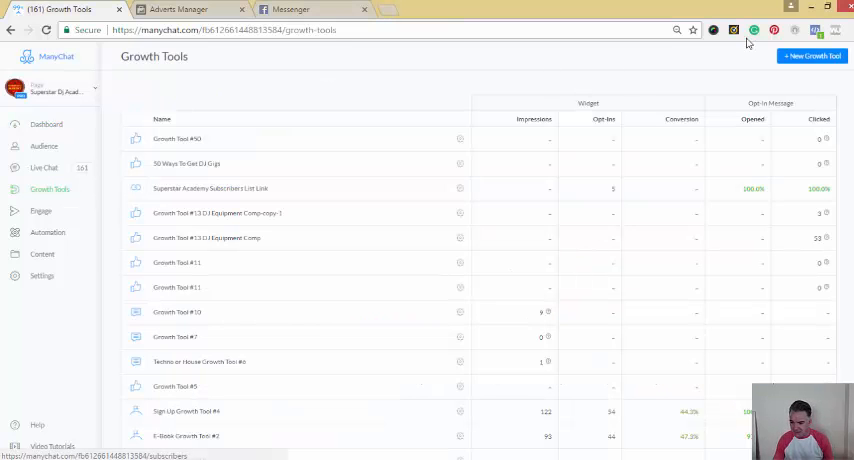
click(812, 56)
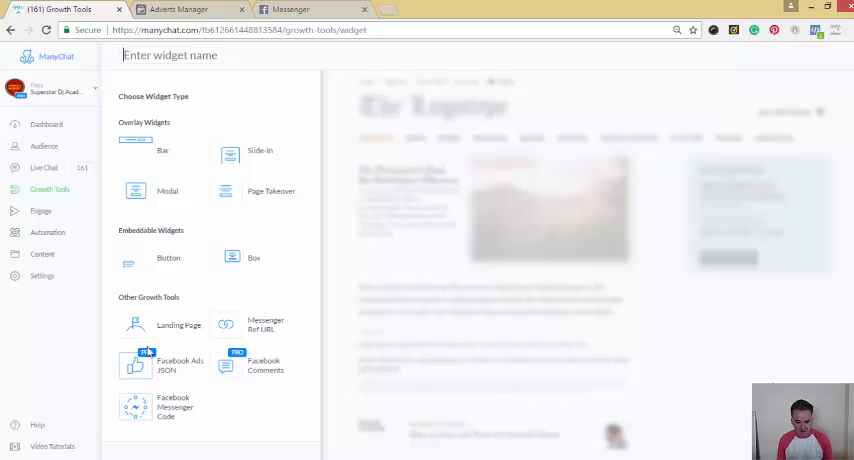
mouse_move(180, 390)
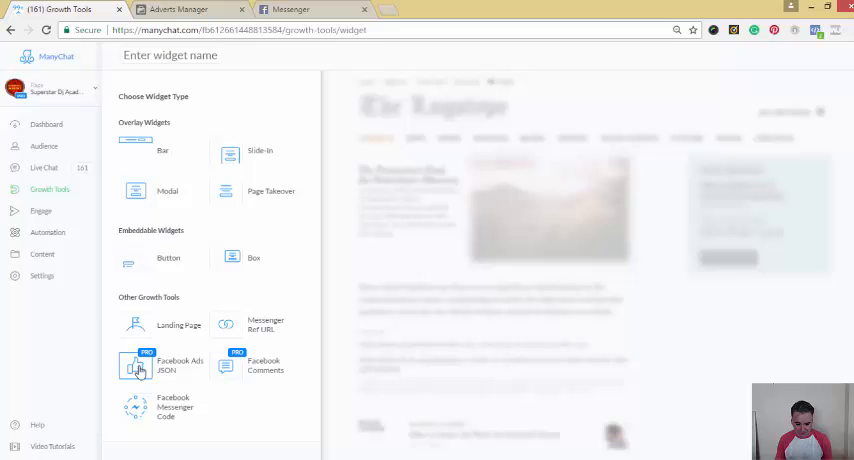
mouse_move(220, 392)
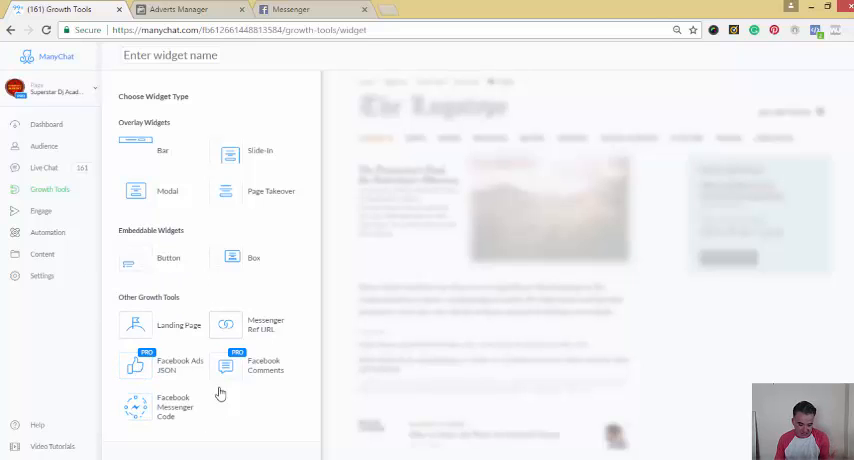
mouse_move(164, 368)
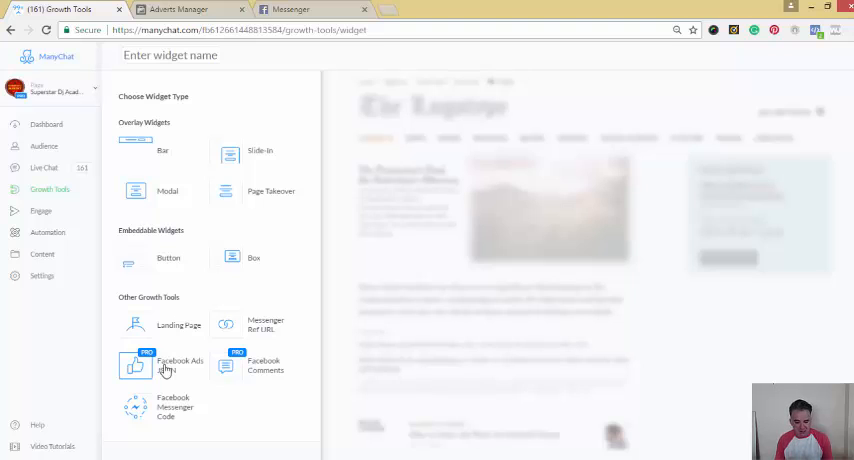
Create a growth tool of the Facebook Ads JSON widget type.
click(170, 56)
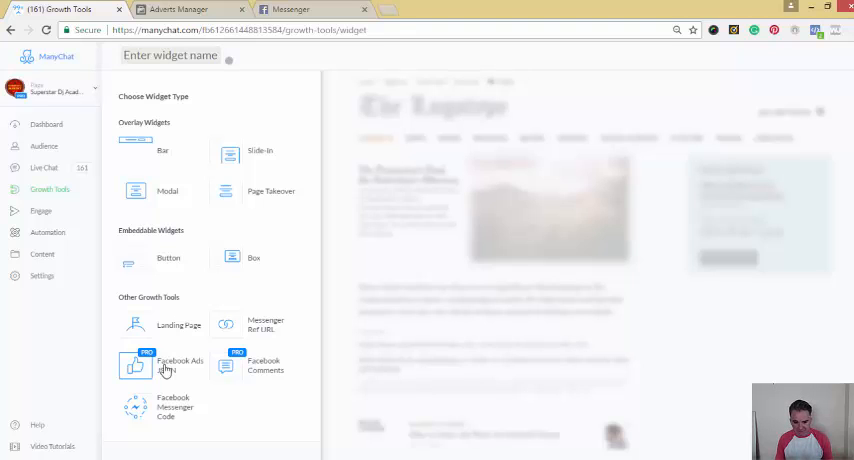
click(180, 364)
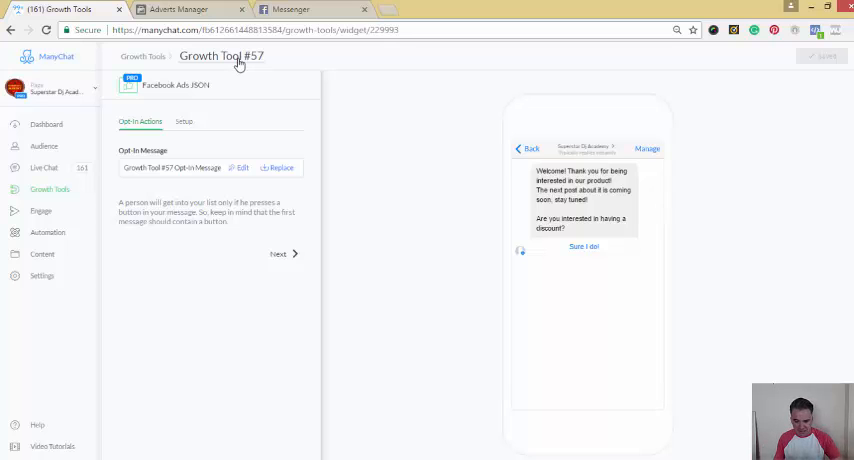
Rename the new growth tool to '50 Ways To Get DJ Gigs' and save it.
click(220, 56)
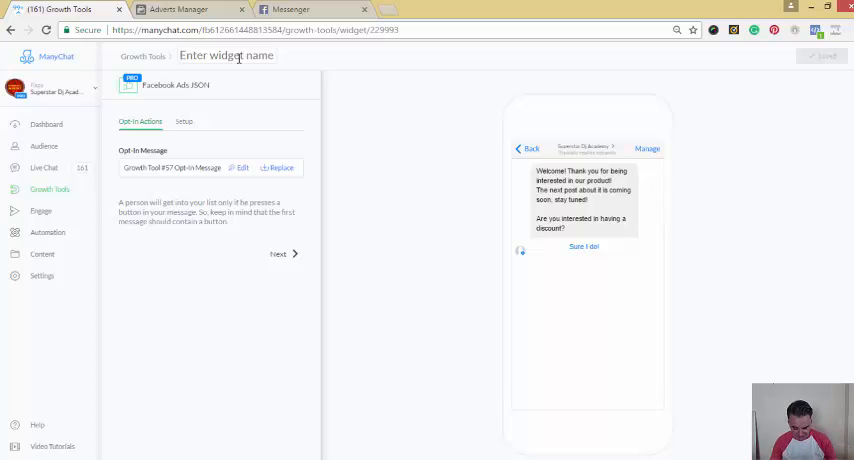
text(50 Ways)
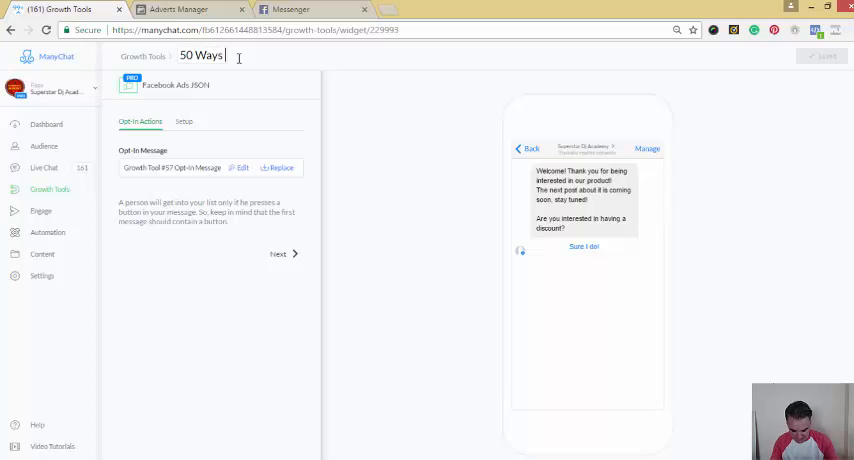
text(To Get)
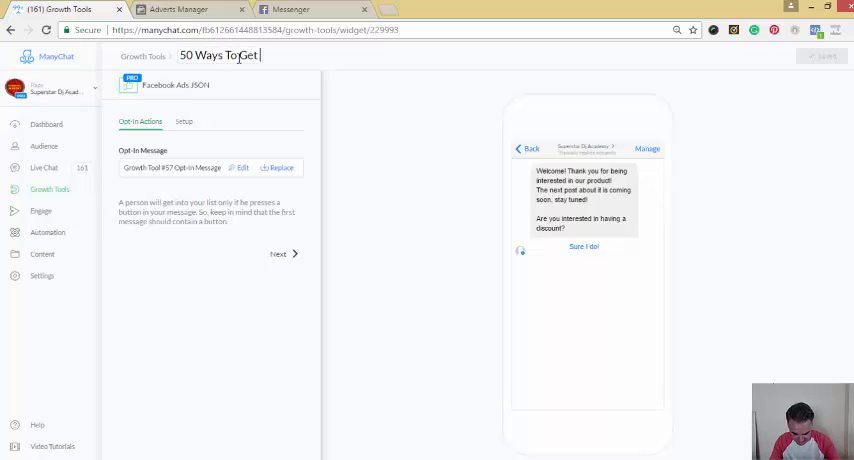
text(DJ G)
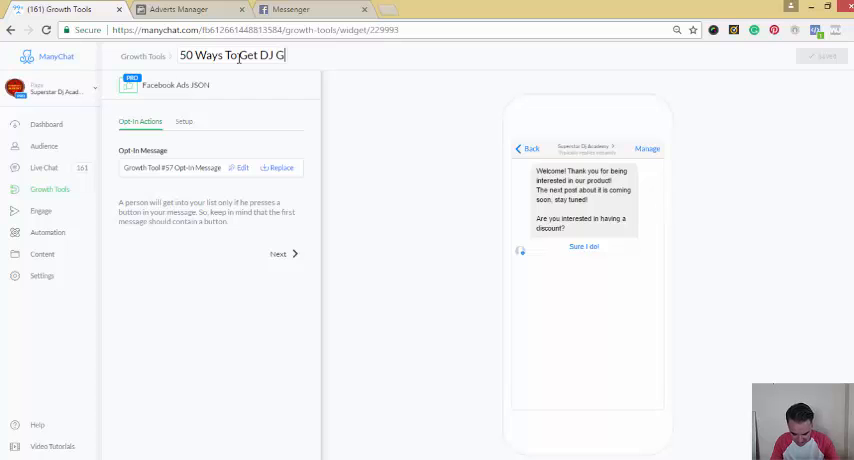
text(igs)
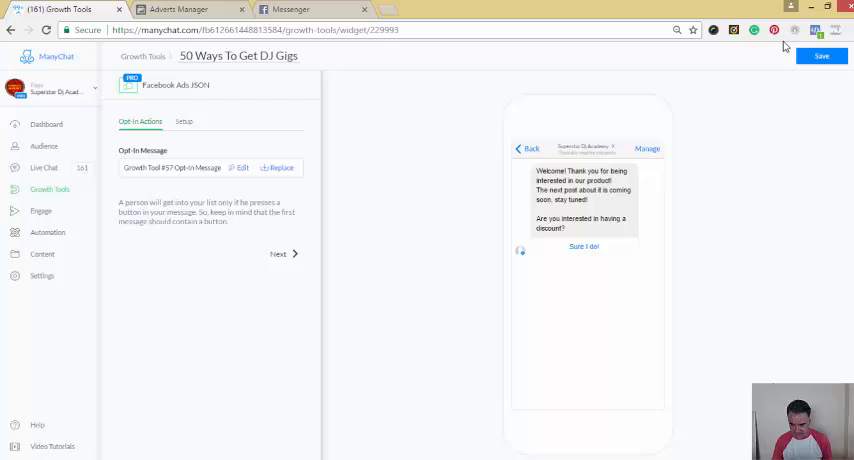
click(820, 56)
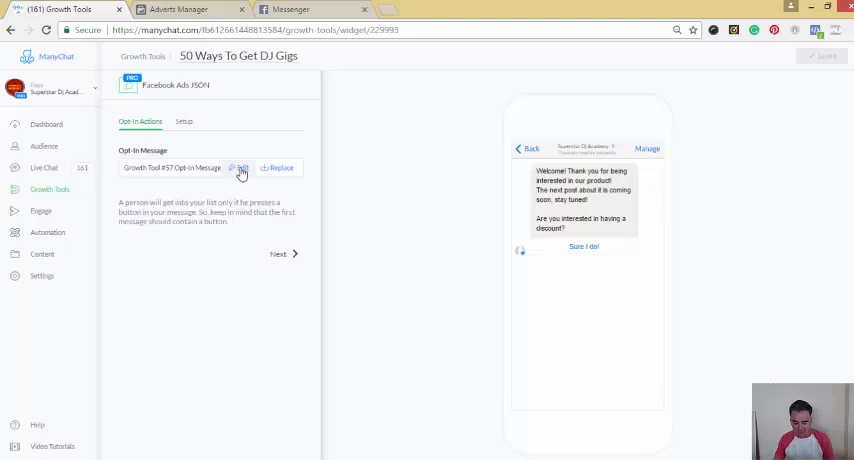
Bring the opt-in message into the editor, showing the welcome text and Sure I do! reply.
click(240, 168)
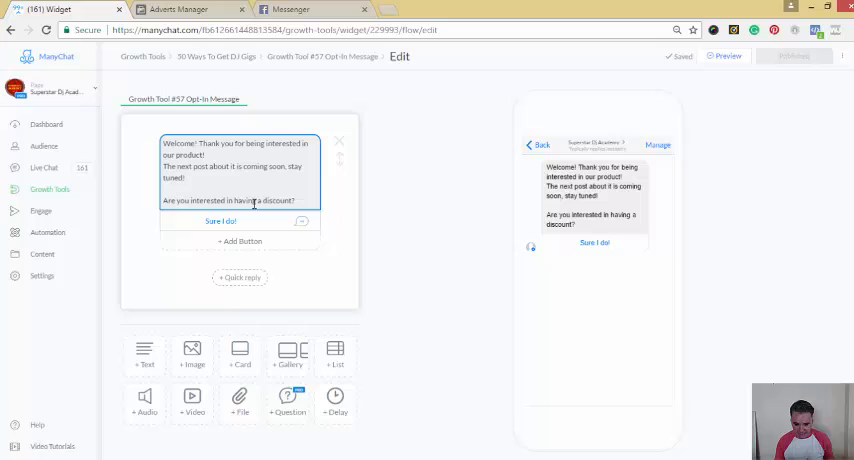
click(220, 220)
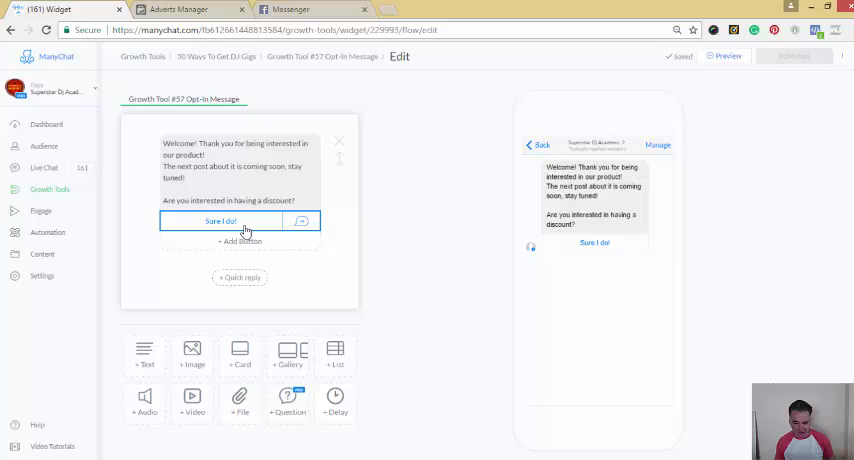
mouse_move(252, 202)
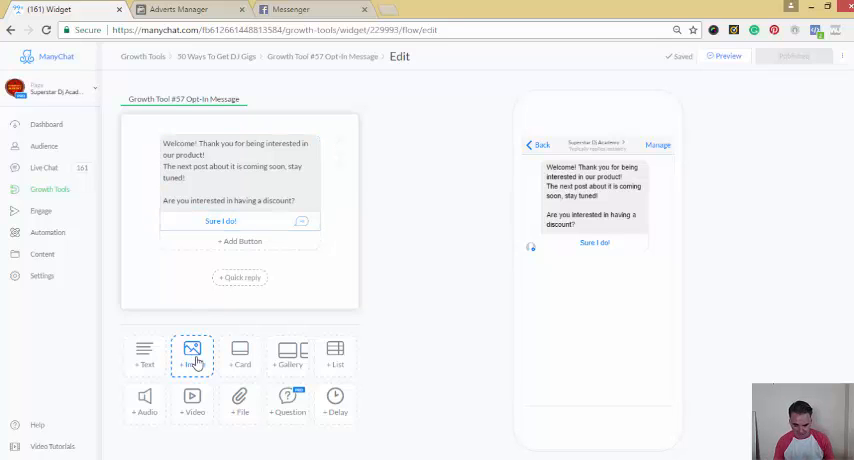
Add an image block to the opt-in message and upload the DJ image into it.
click(192, 352)
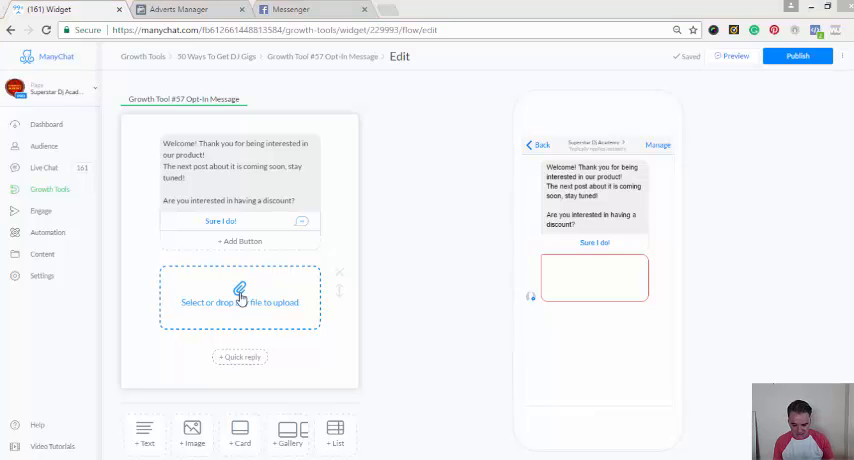
click(238, 302)
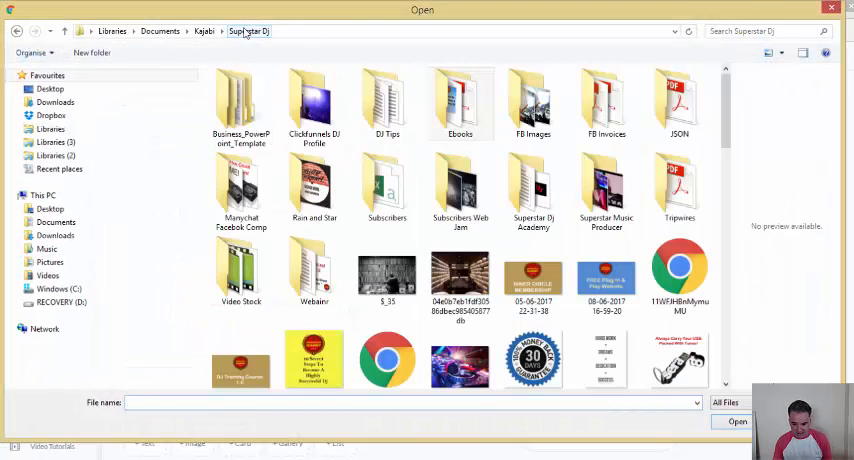
scroll(down, 3)
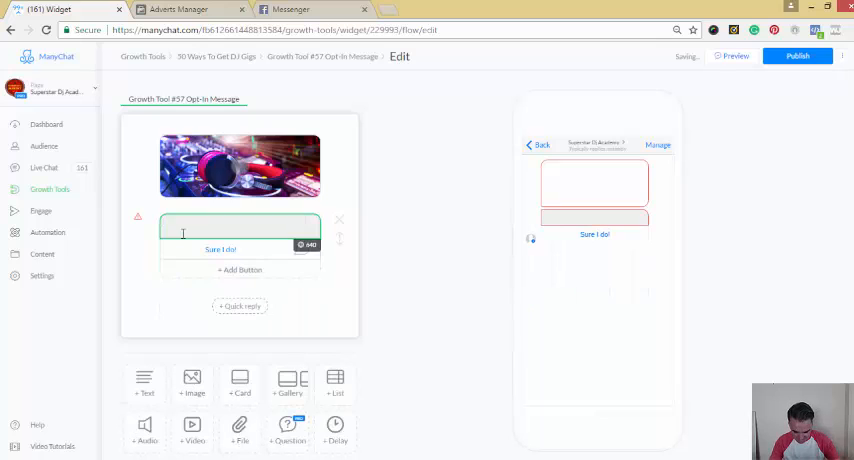
Write the thank-you text for the FREE eBook asking to click the button to grab it, with emojis.
text(Thank you for your interest on the)
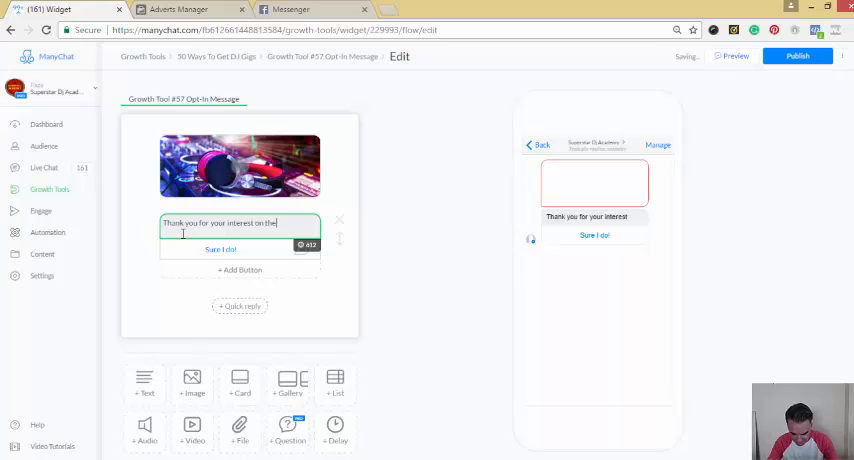
text(FREE eB)
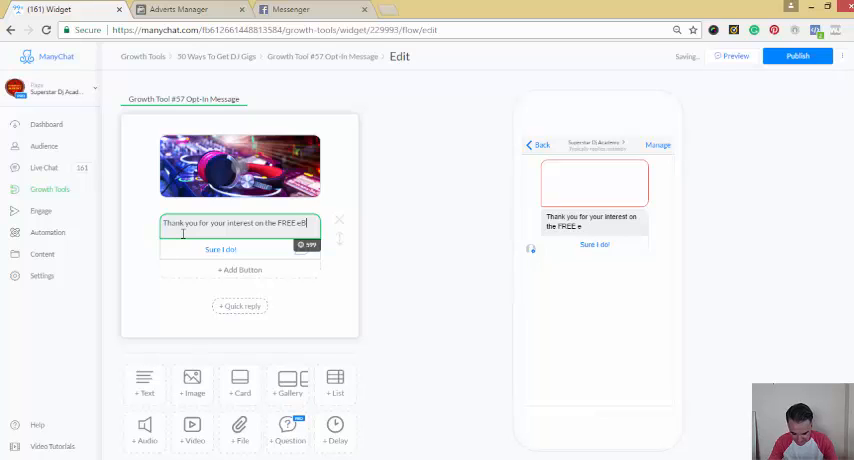
text(Book!)
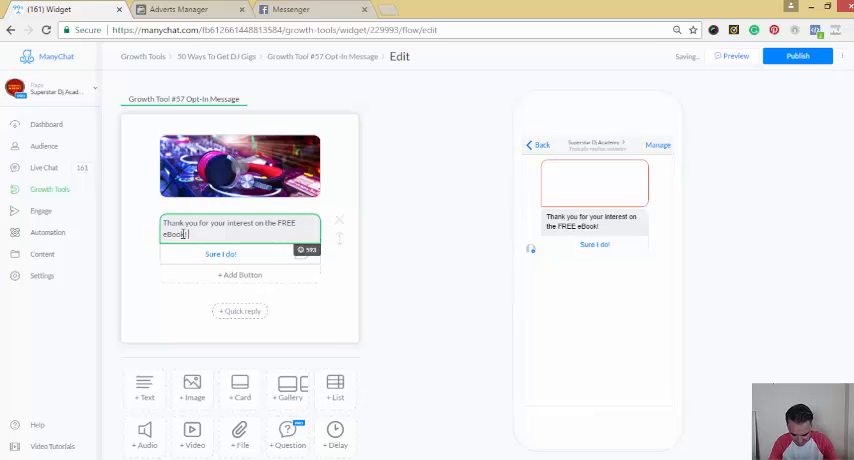
text(Please)
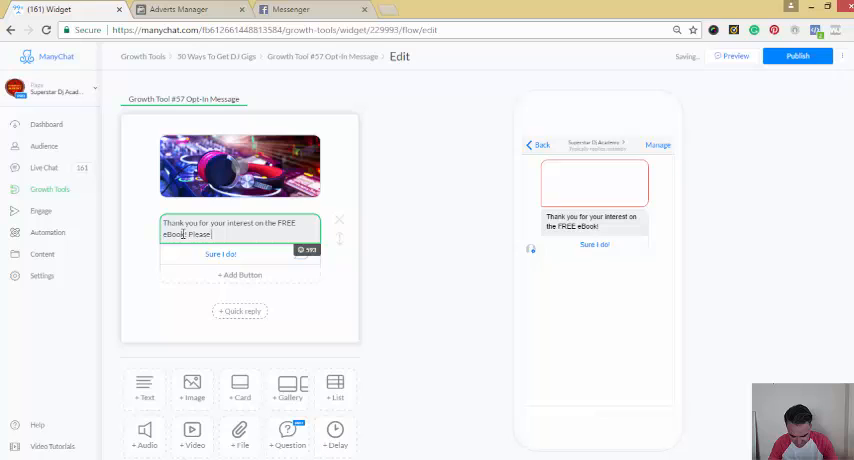
text(click the button below to)
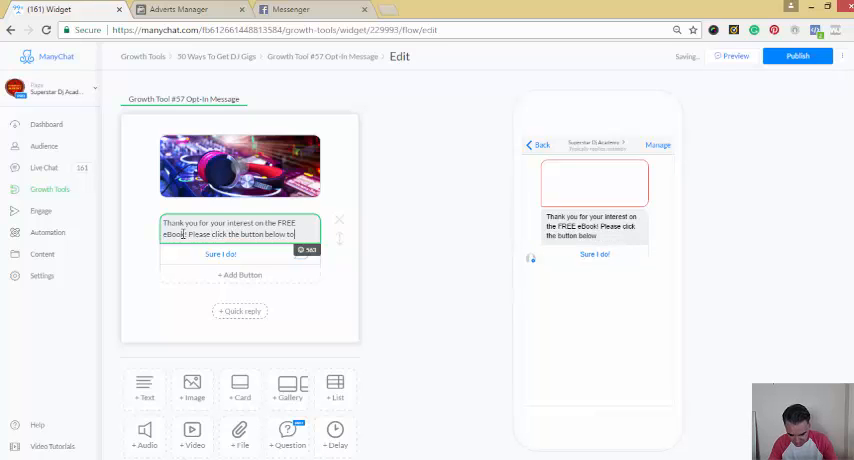
text(grab)
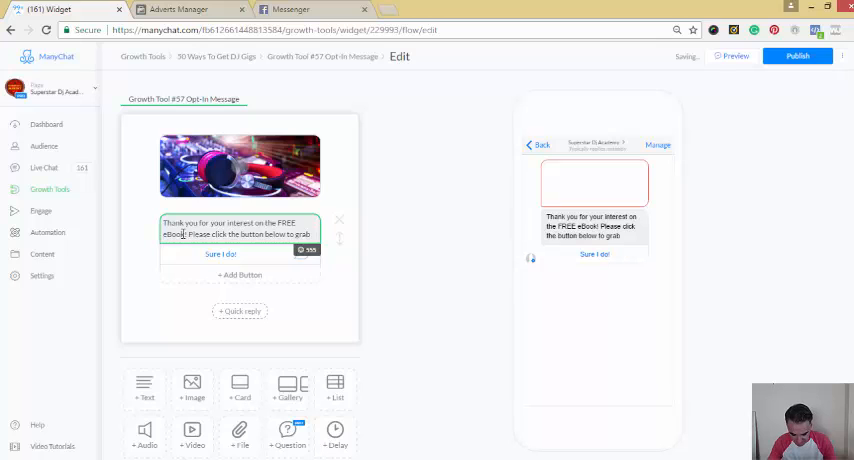
text(it!)
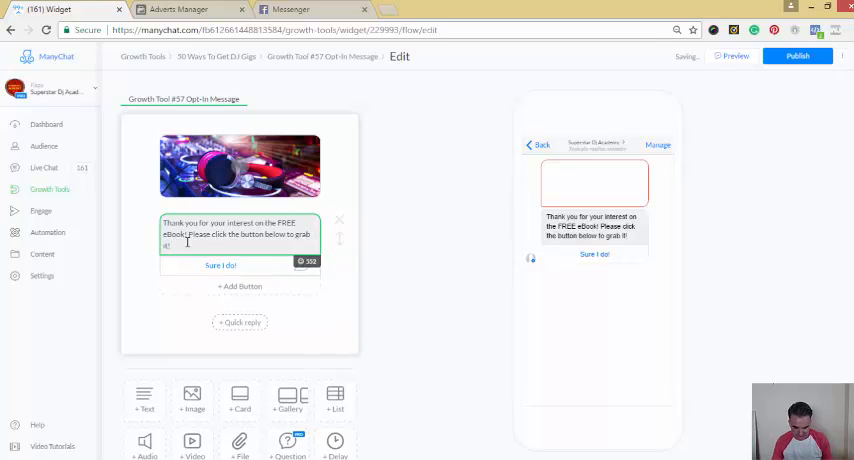
click(312, 260)
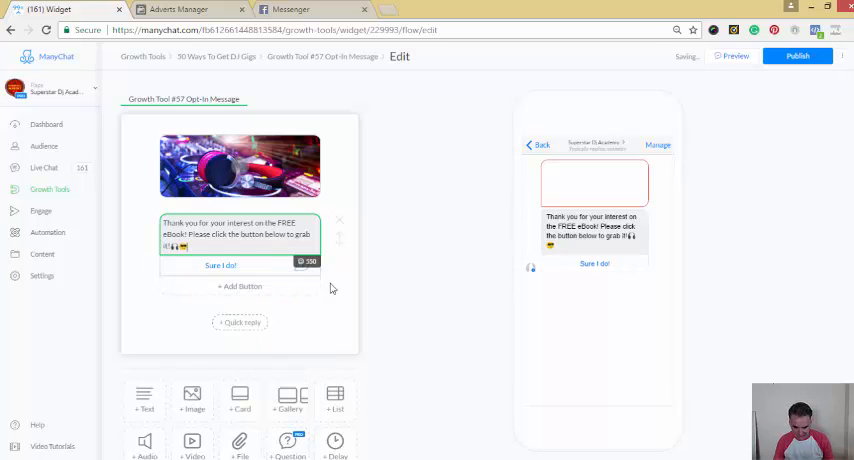
Retitle the opt-in reply button to 'Gimme My Book' and review its extra action options.
click(220, 264)
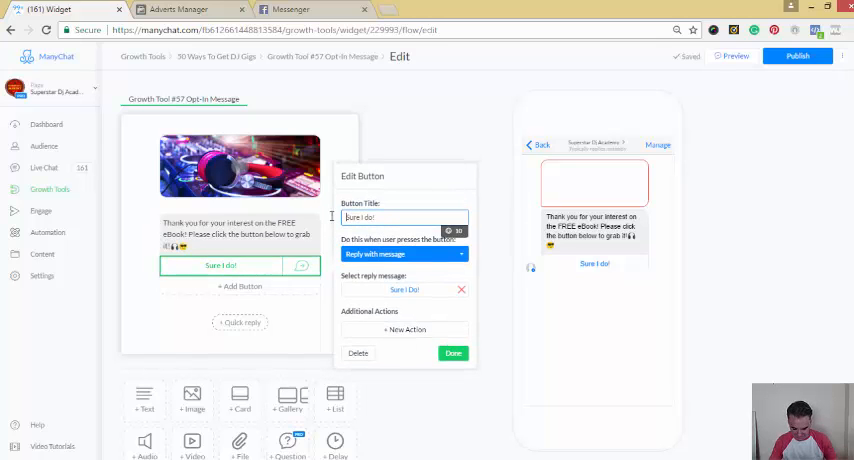
text(Sure)
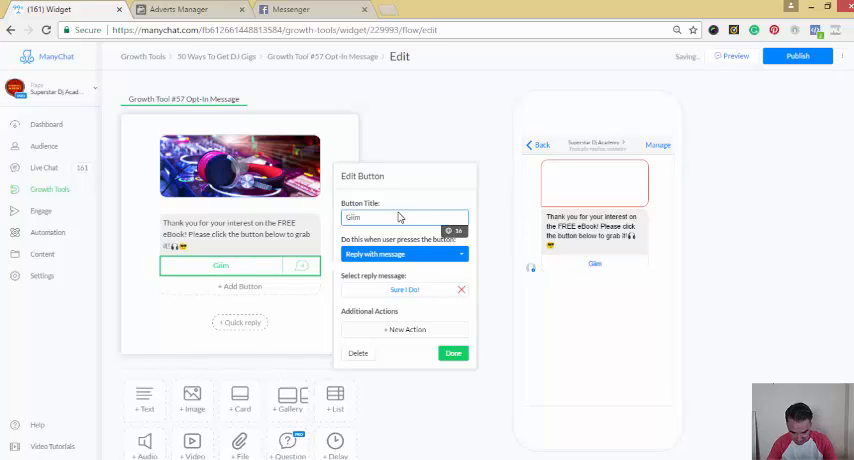
text(Gimme My)
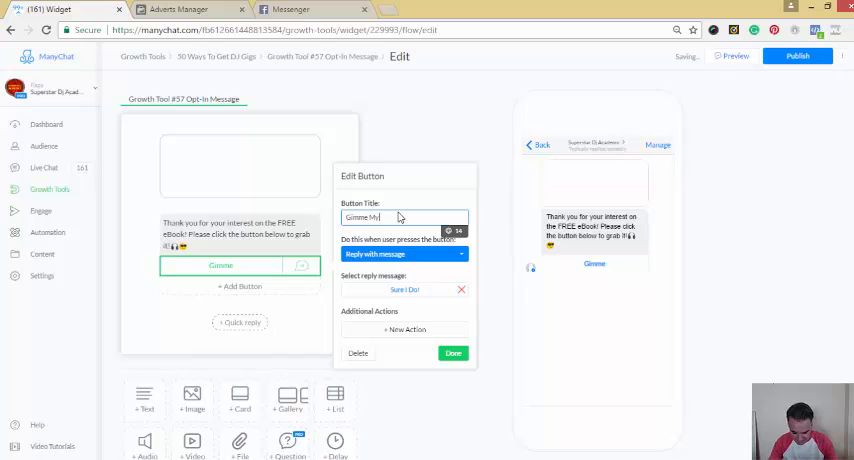
text(Book)
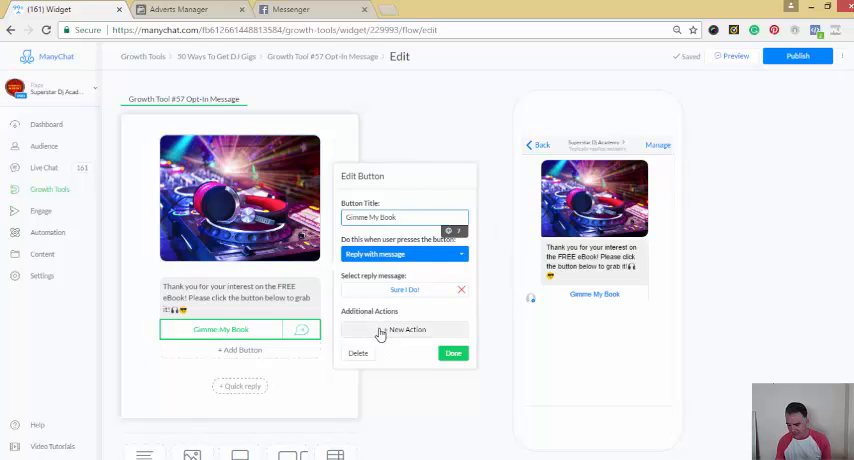
click(406, 328)
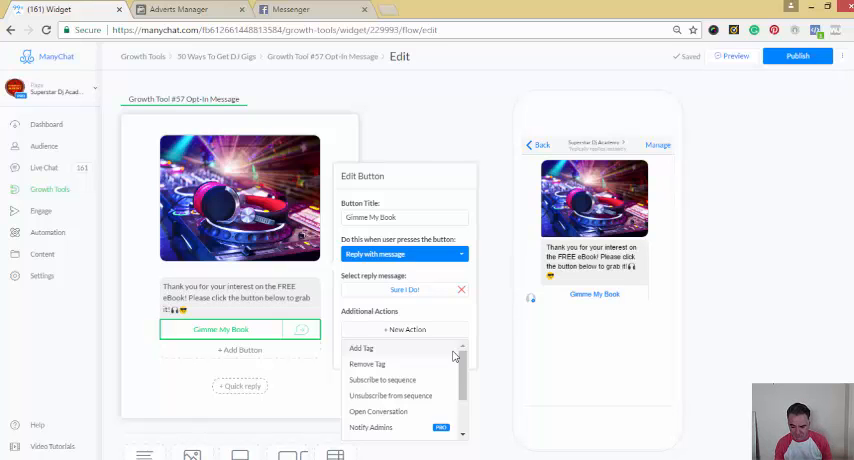
mouse_move(388, 380)
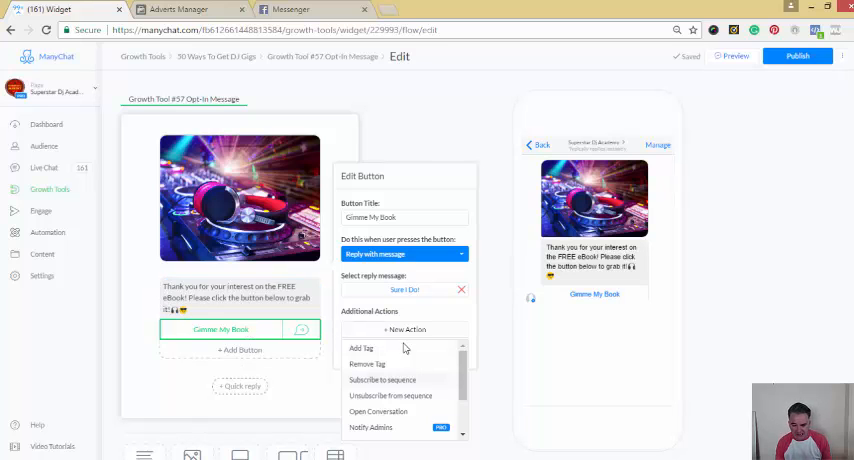
mouse_move(378, 388)
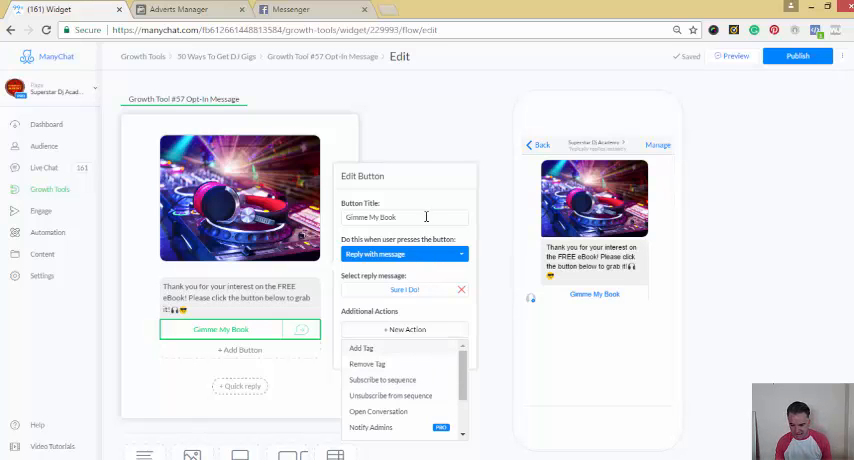
Keep the button replying with a message and add an uploaded skyline image to that reply.
click(404, 254)
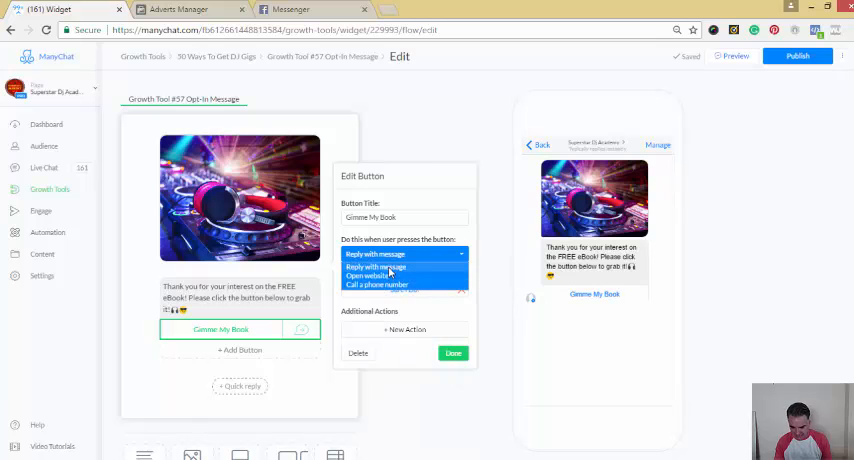
click(376, 254)
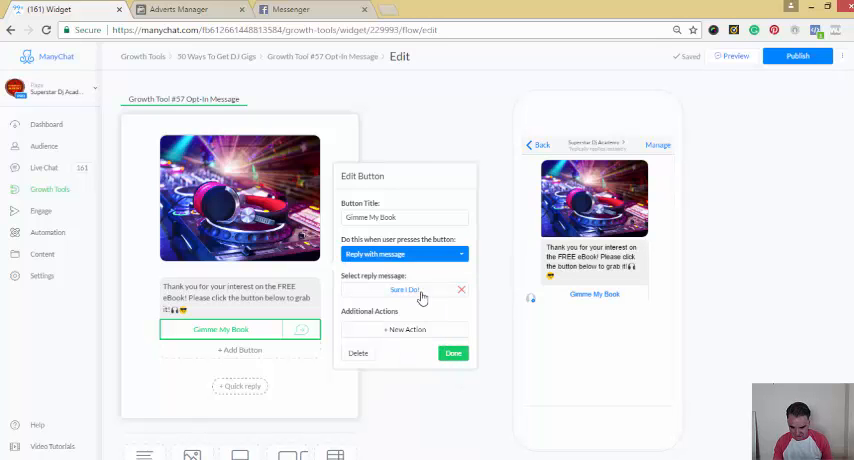
click(404, 288)
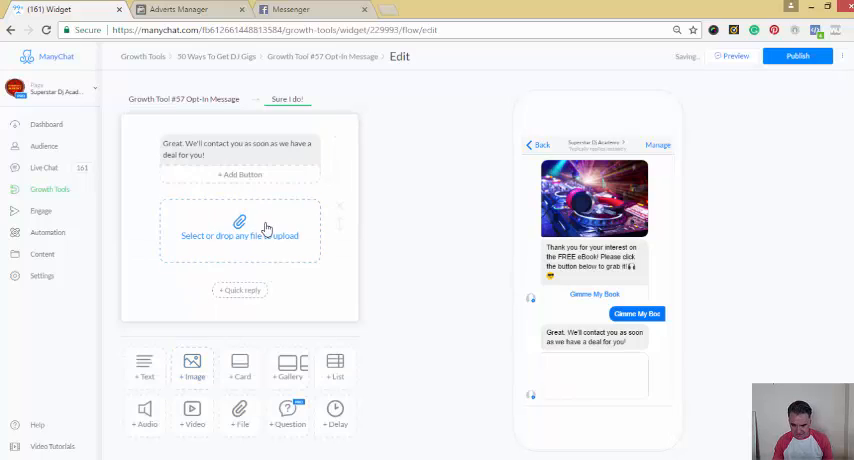
click(240, 236)
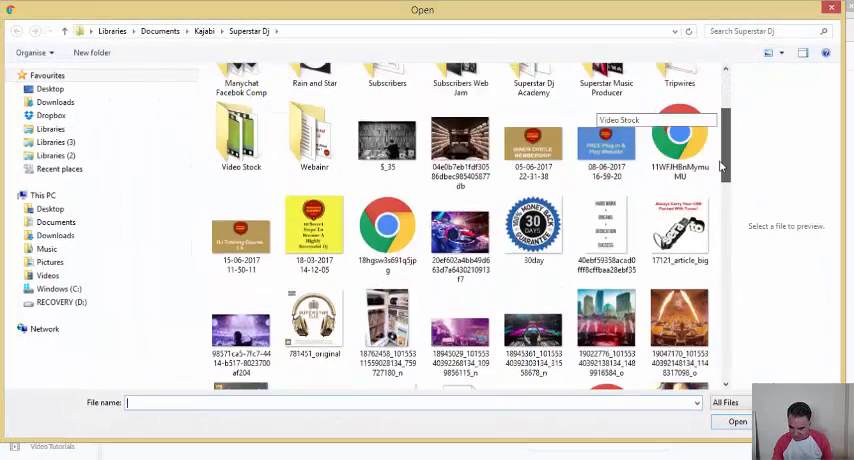
scroll(down, 3)
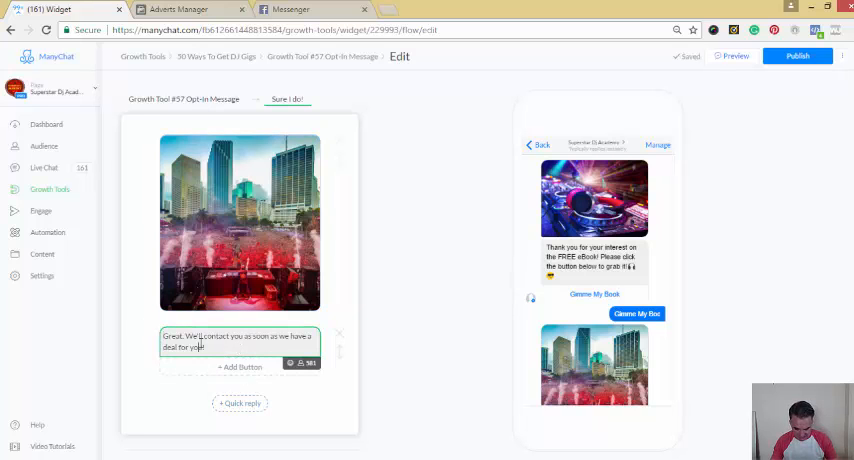
Write 'Amazing! The FREE eBook will be in the following attachment!' and start removing a spare block.
text(Amal)
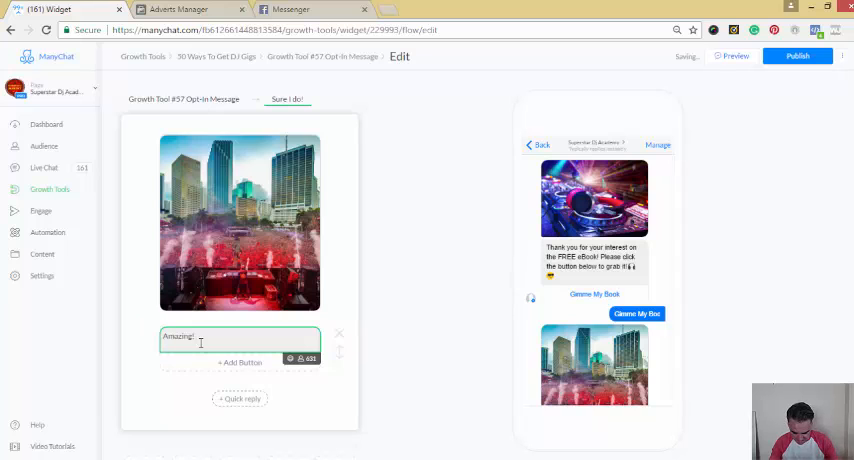
text(You FREE eBook will follow in the)
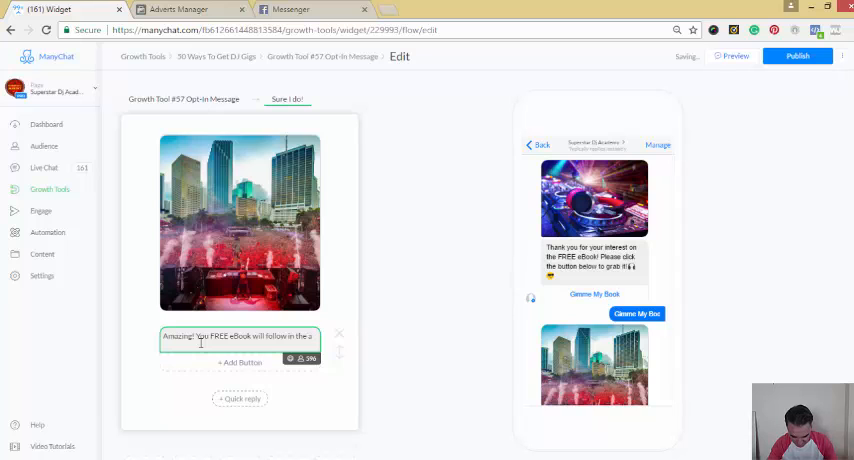
text(attc)
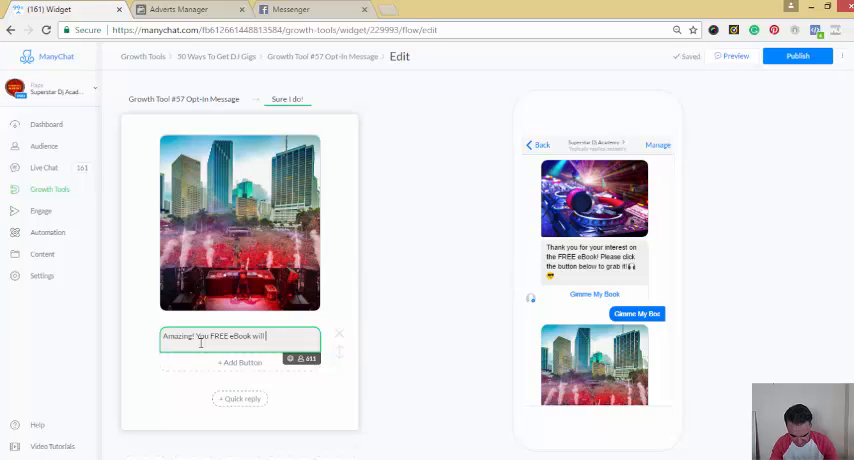
text(be in the)
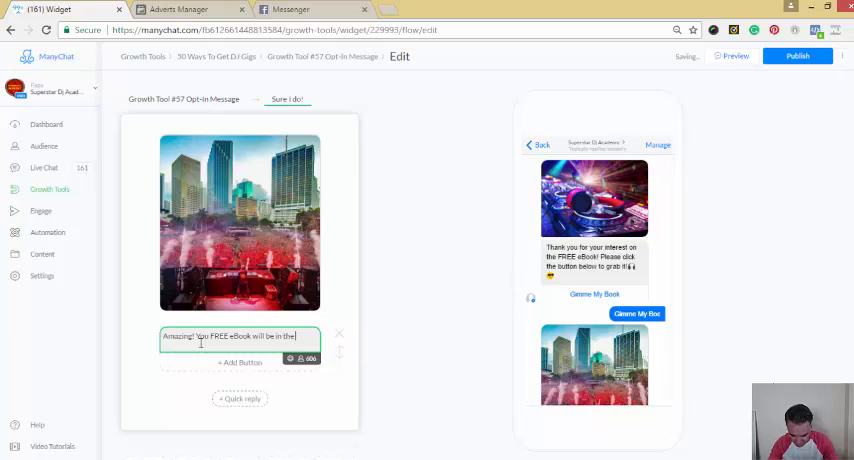
text(following attachement)
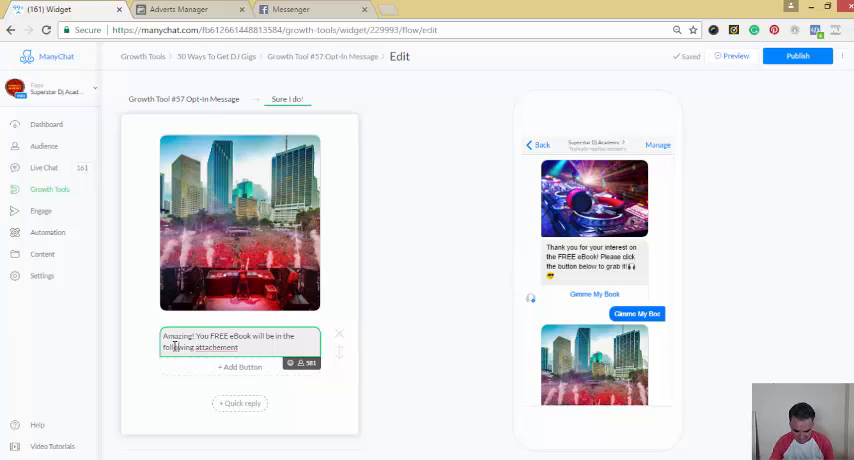
right_click(176, 346)
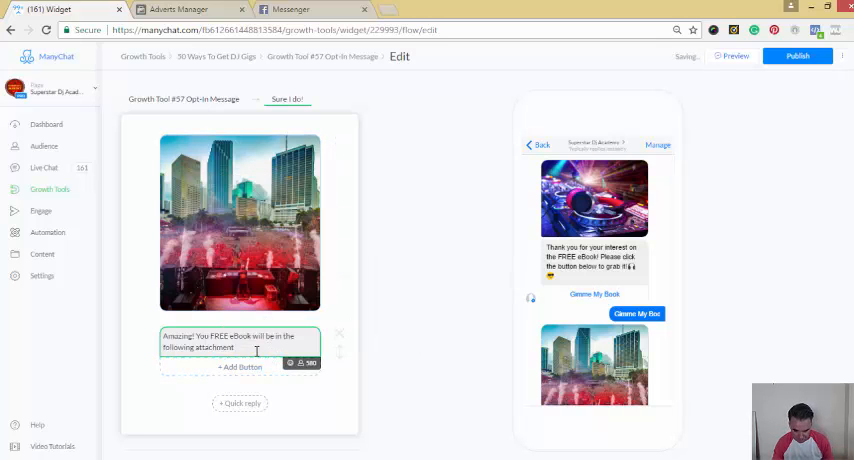
click(310, 364)
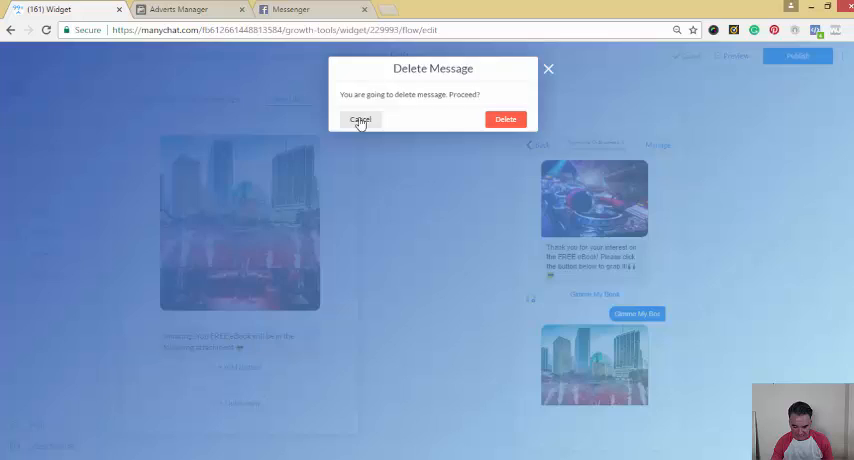
Keep the block, attach the 50WaysToGetGigs_DigitalDJTips eBook PDF and return to the tool overview.
click(360, 120)
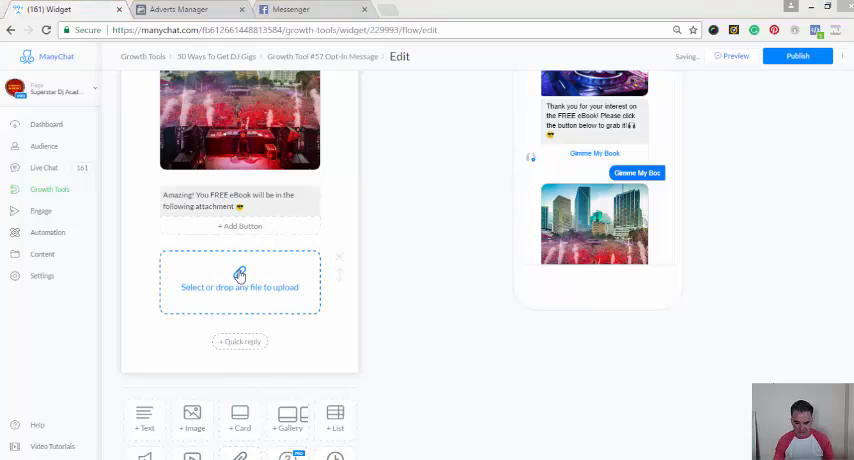
click(238, 288)
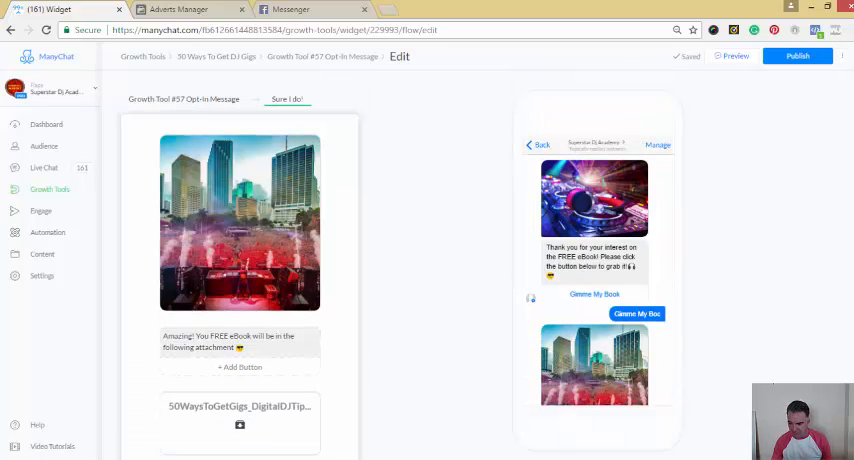
click(796, 56)
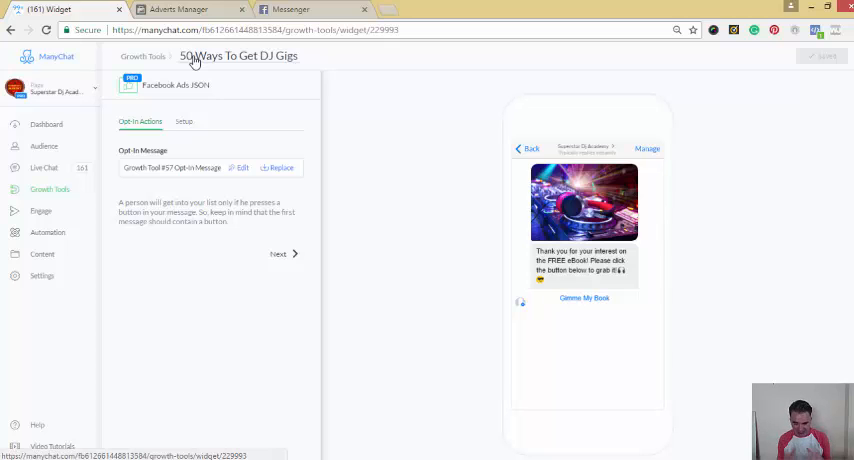
mouse_move(176, 92)
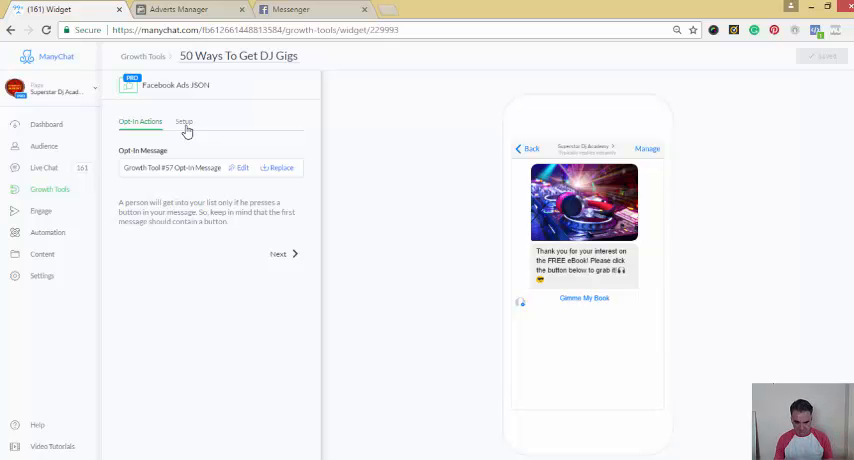
Copy the growth tool's Facebook Ads JSON code from Setup and switch to Ads Manager.
click(184, 120)
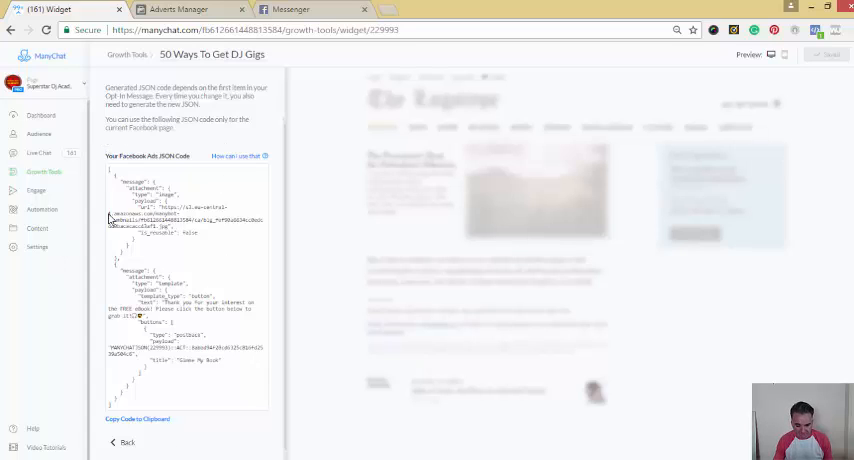
mouse_move(124, 424)
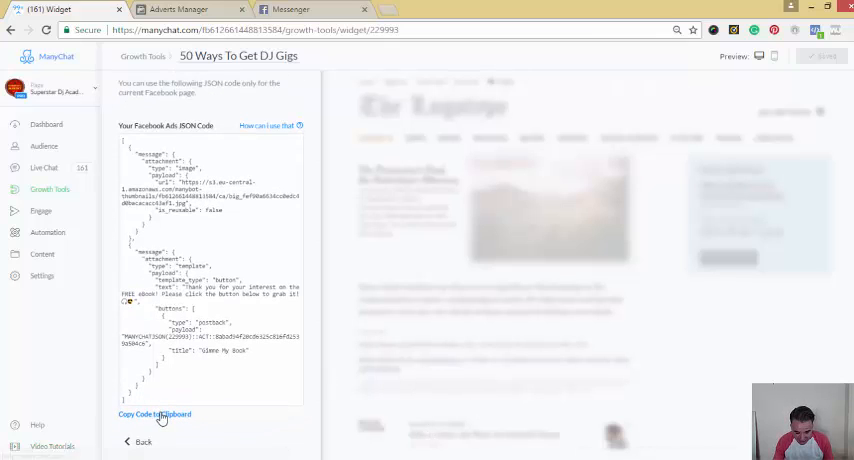
click(150, 414)
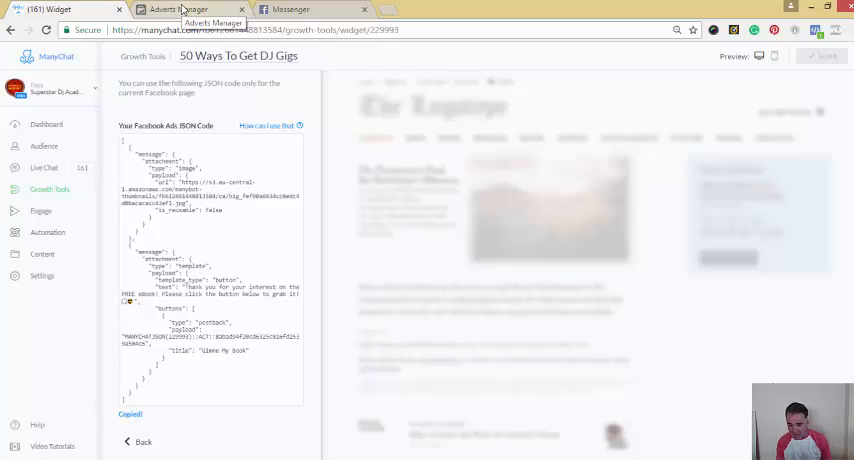
click(180, 8)
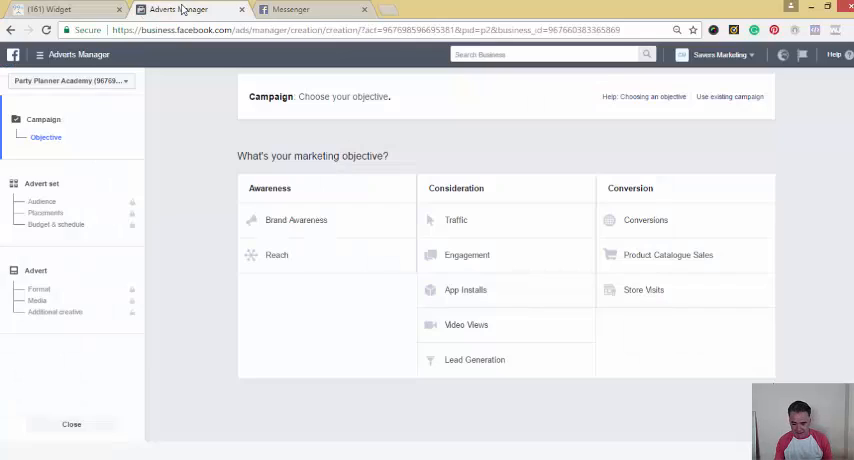
mouse_move(312, 20)
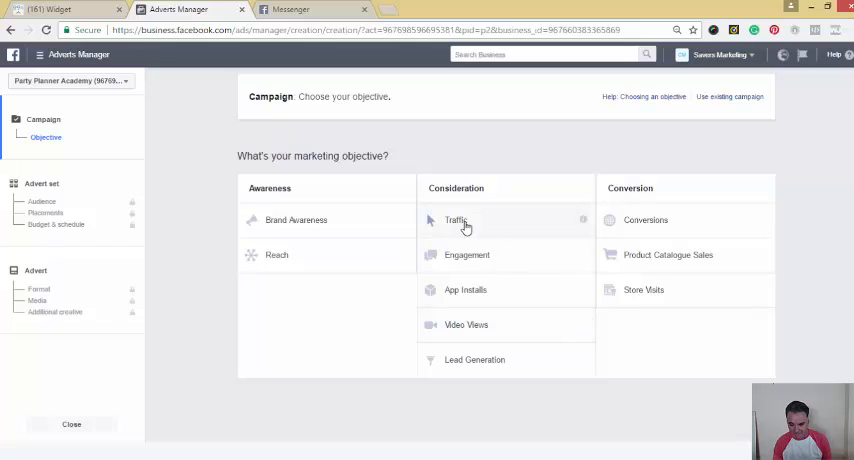
Create a Traffic-objective campaign with a name and continue to the ad set settings.
click(456, 220)
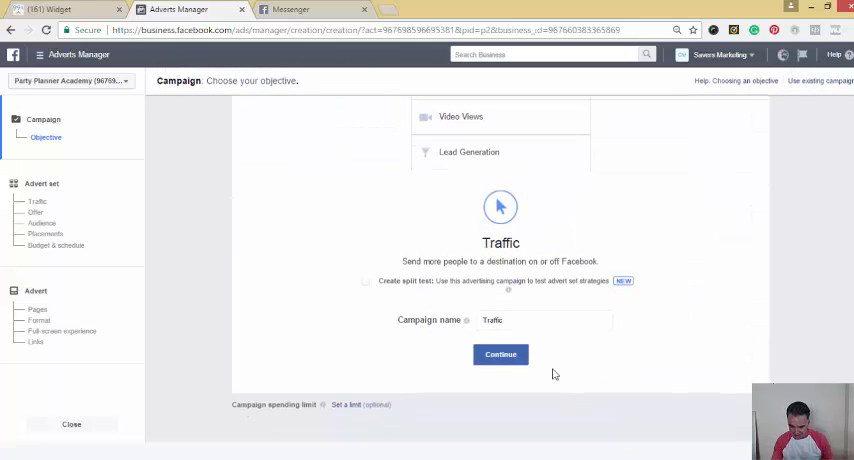
click(544, 320)
text(Test DJ JSON)
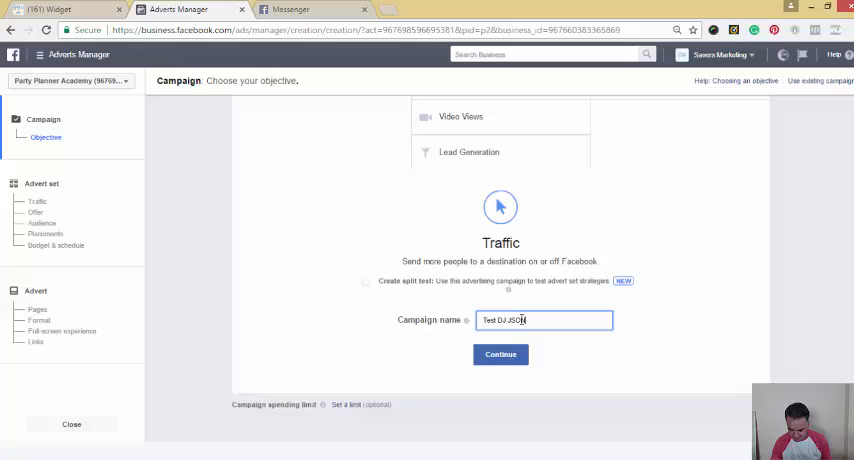
click(500, 354)
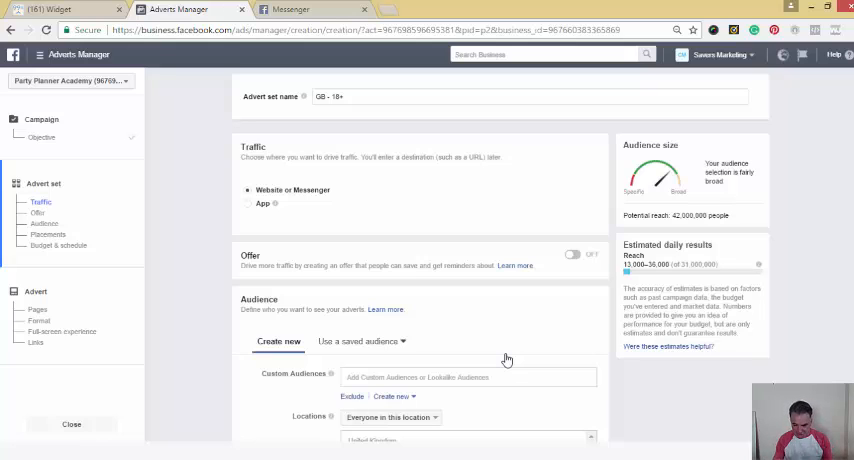
mouse_move(812, 246)
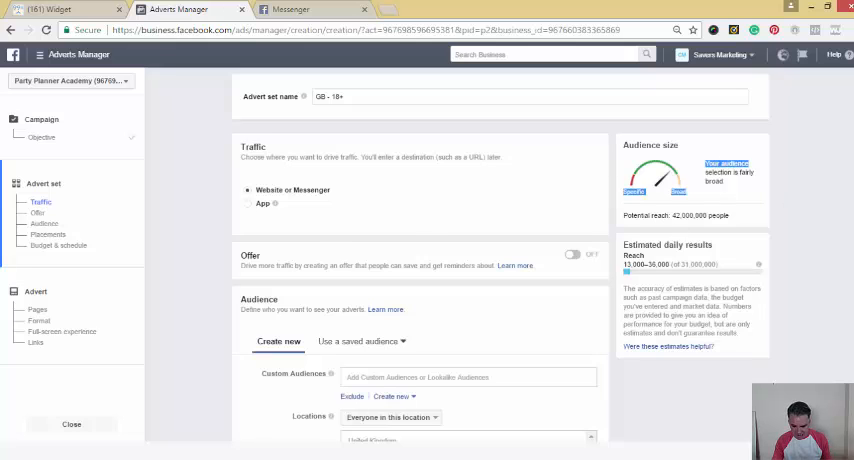
Raise the minimum audience age and target English (All) speakers.
scroll(down, 3)
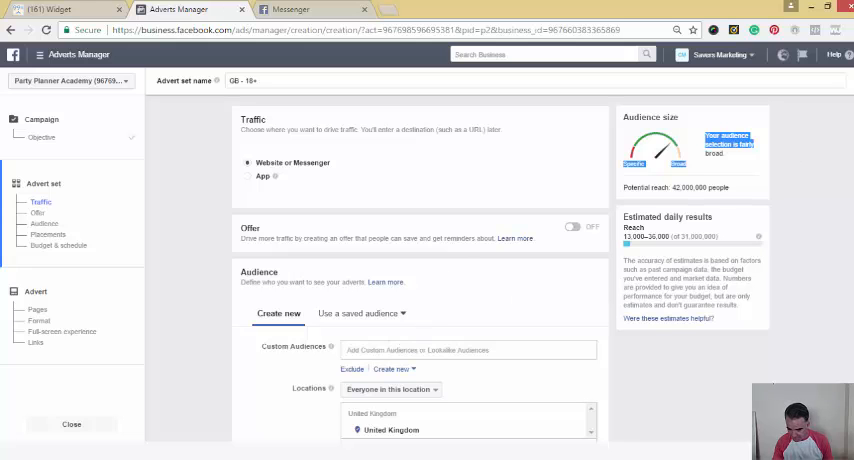
scroll(down, 3)
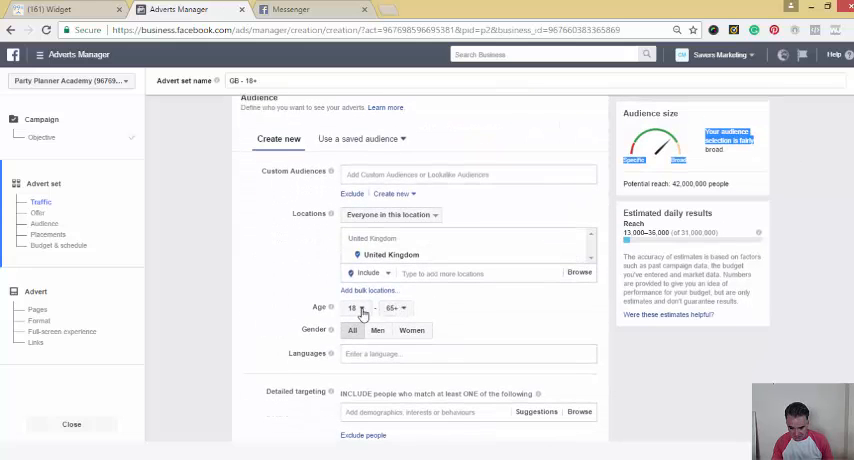
click(352, 308)
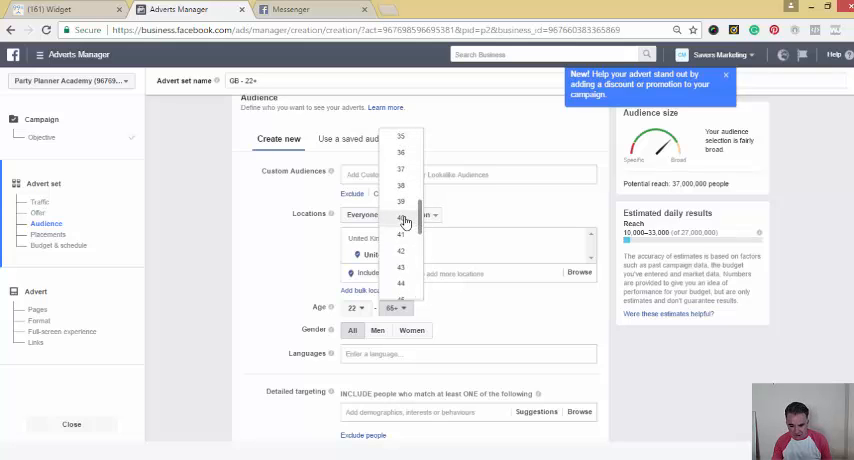
click(400, 224)
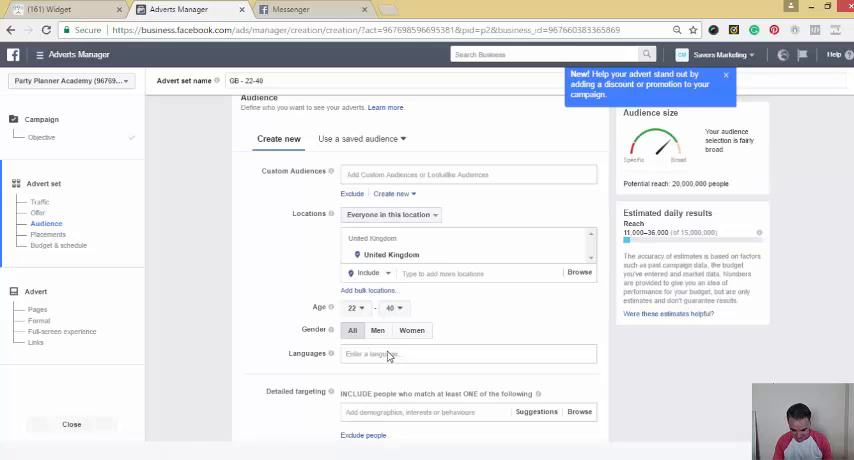
click(468, 354)
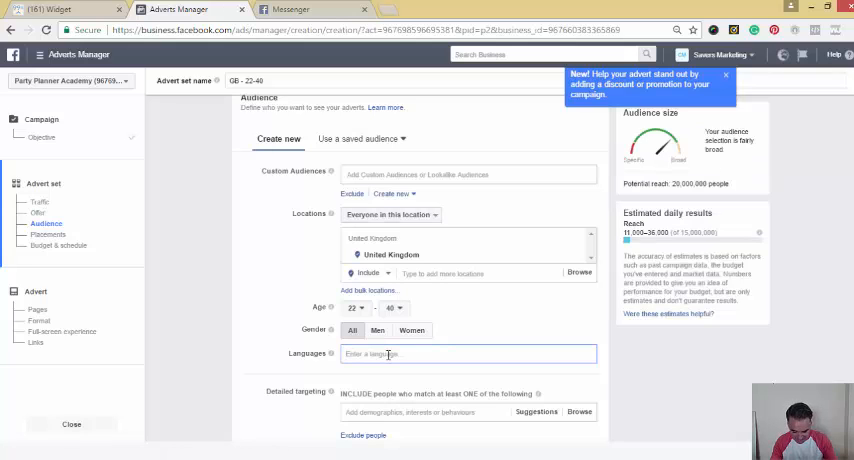
text(en)
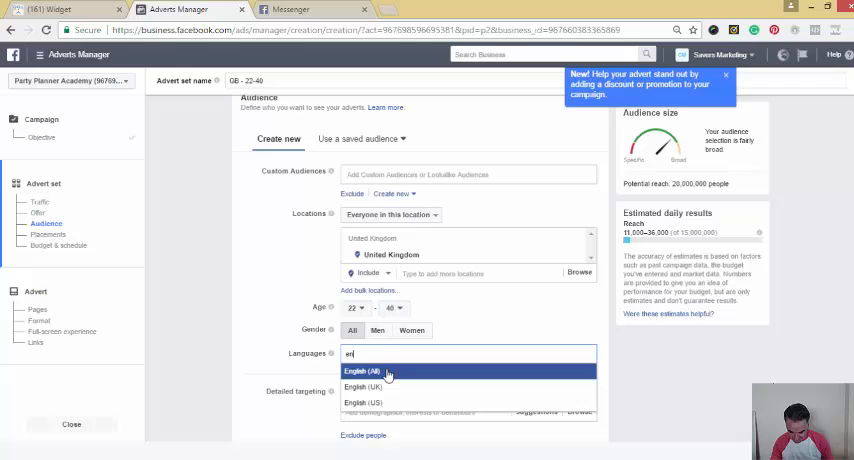
click(362, 372)
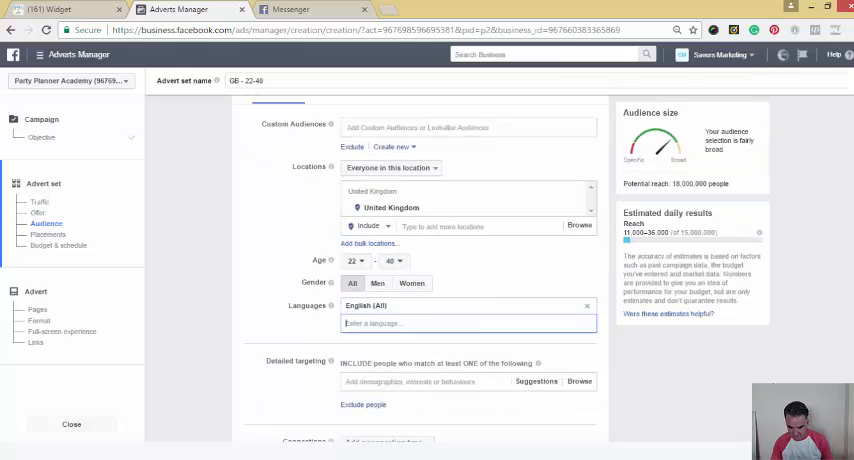
Add DJ Magazine and Martin Garrix as detailed-targeting interests.
scroll(down, 3)
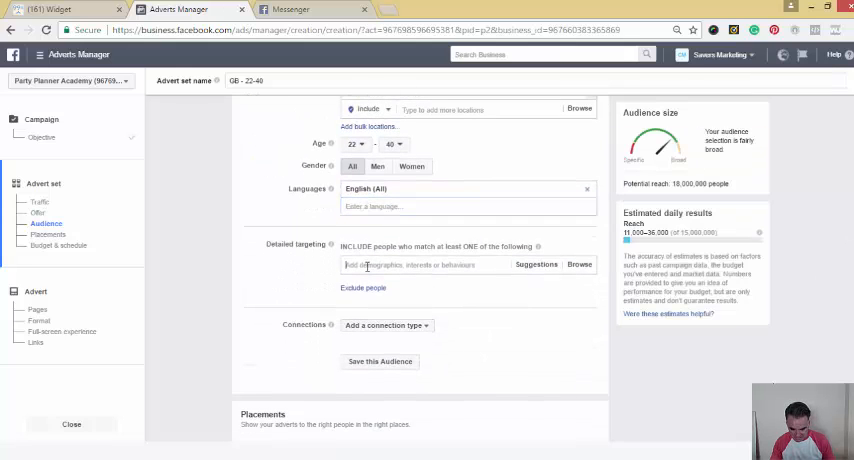
text(Dl)
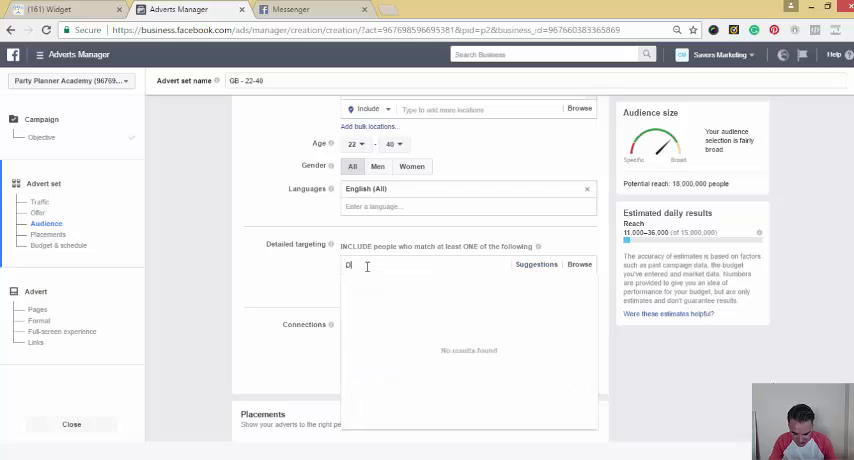
text(J Magazine)
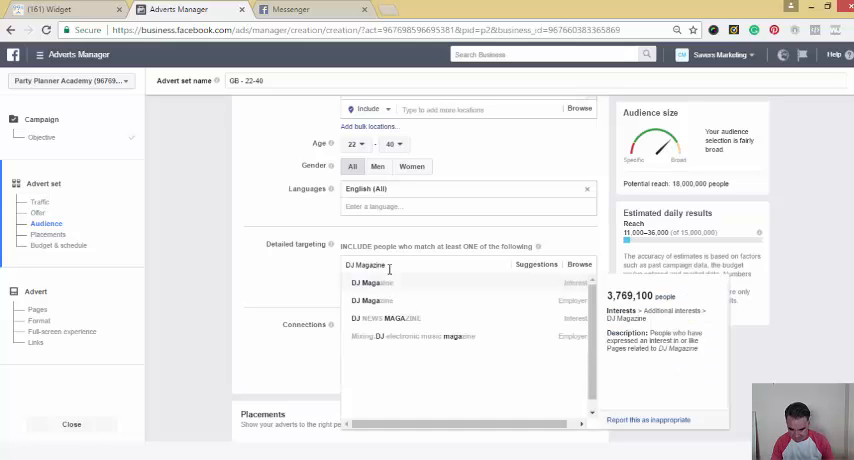
click(366, 284)
text(Martin Garri)
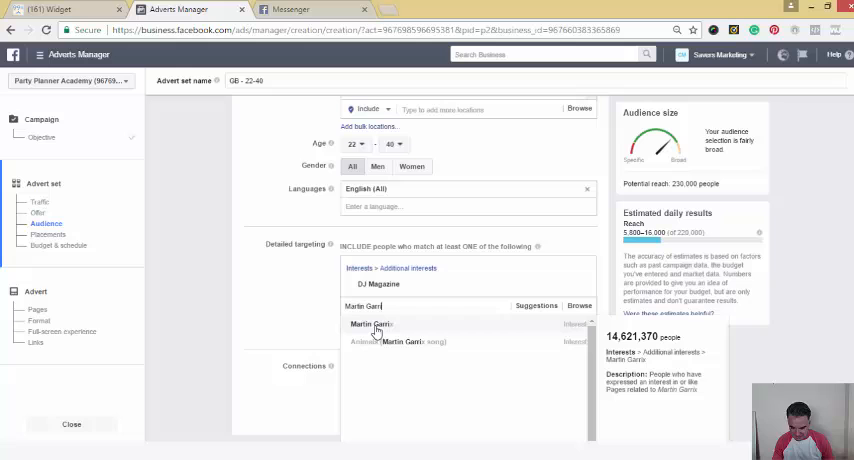
click(372, 324)
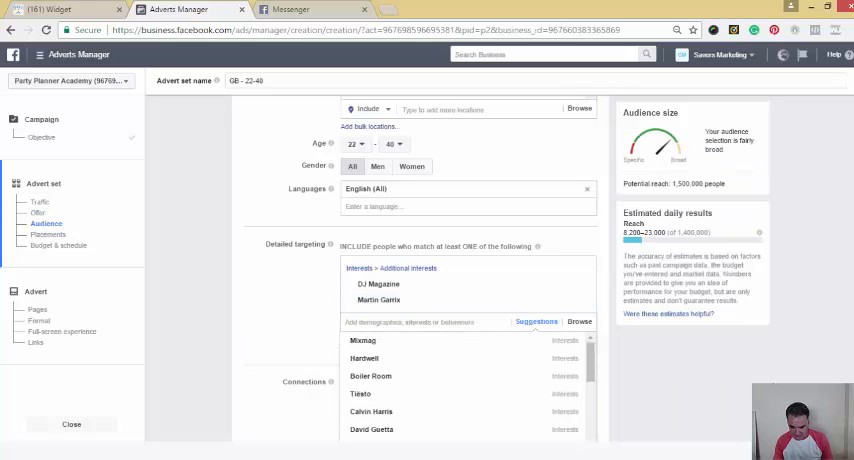
scroll(down, 3)
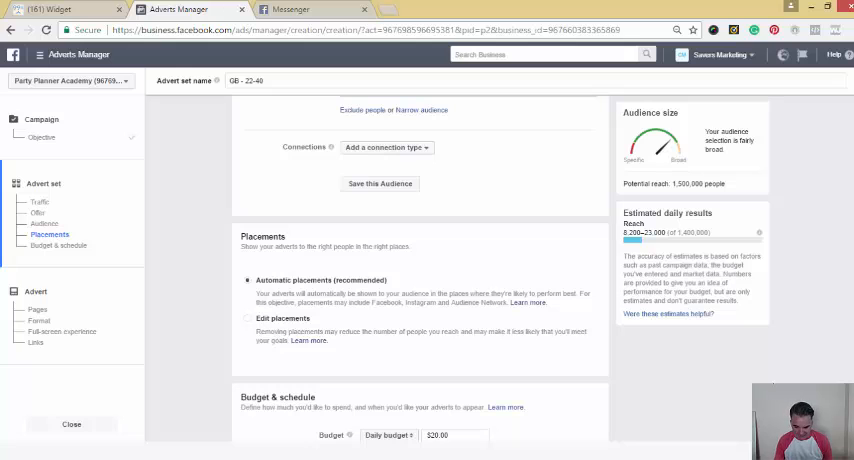
Replace the $20.00 daily budget with $5.00.
scroll(down, 3)
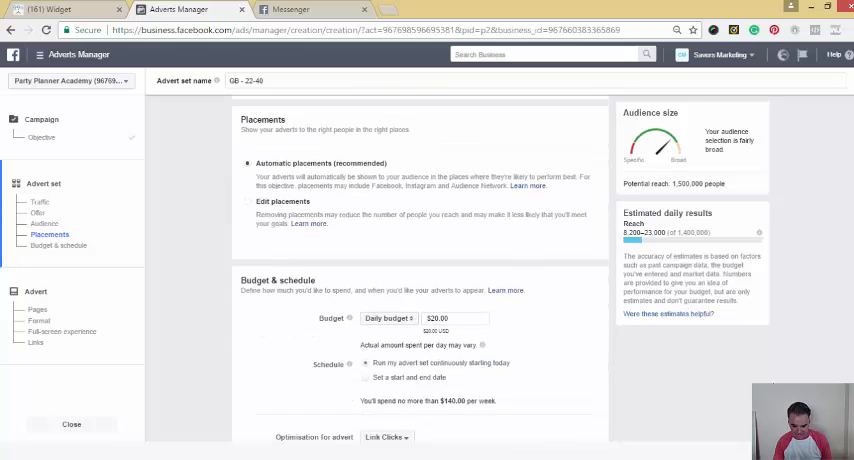
scroll(down, 3)
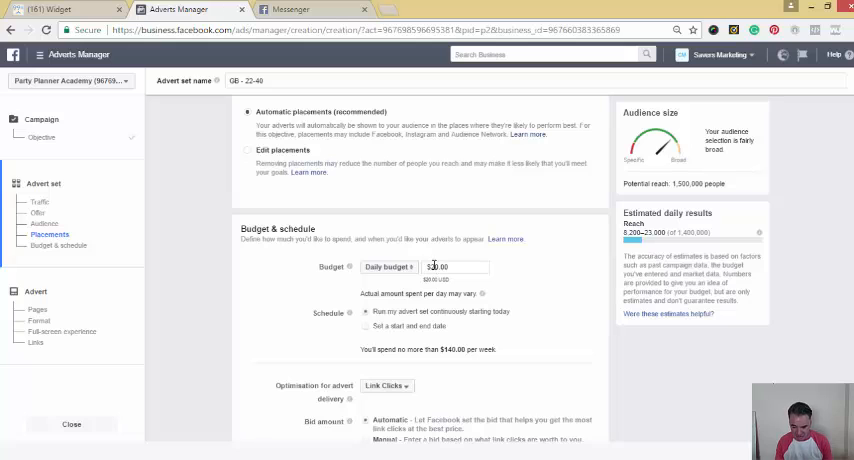
text(20.00)
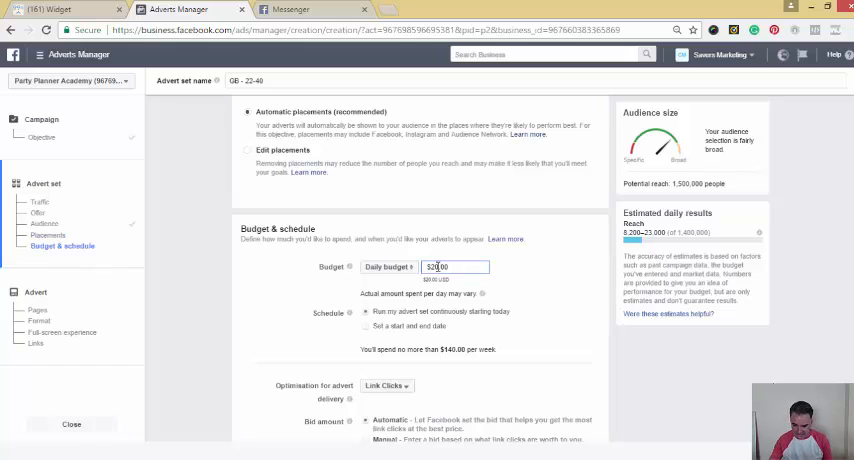
text(5.00)
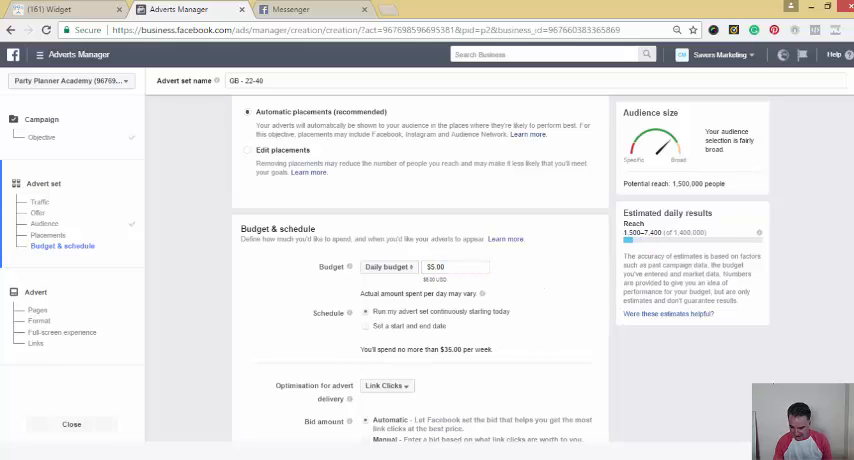
Continue to the advert setup step with its Facebook Page settings.
scroll(down, 3)
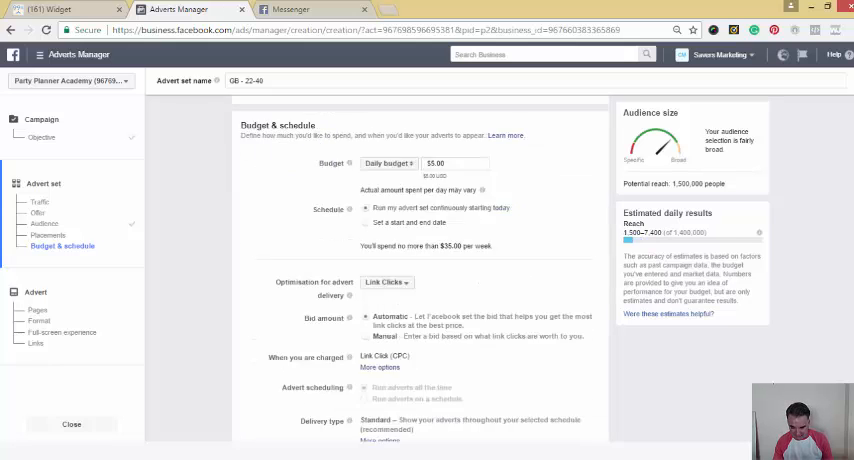
scroll(down, 3)
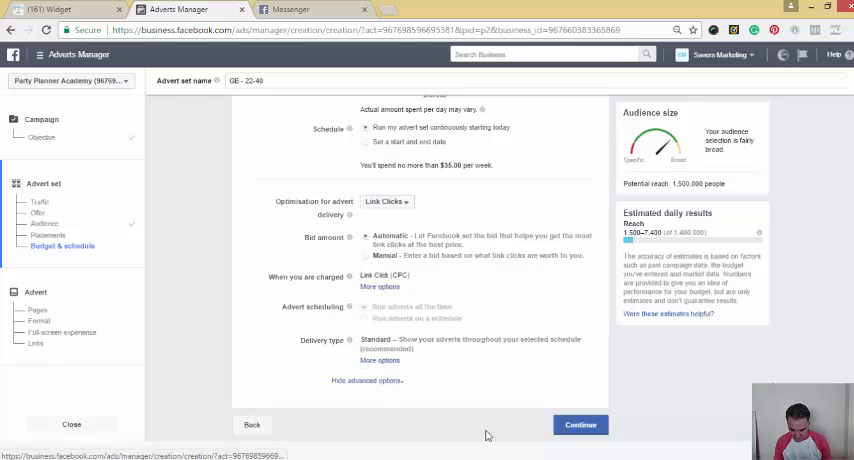
click(580, 424)
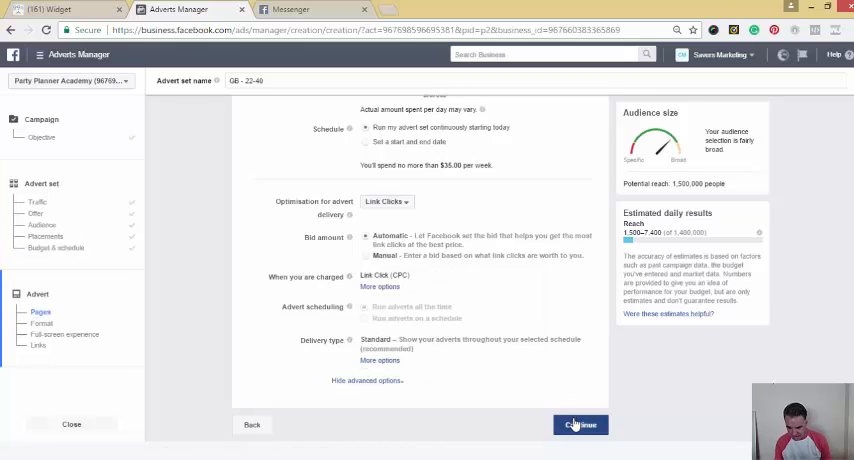
click(580, 424)
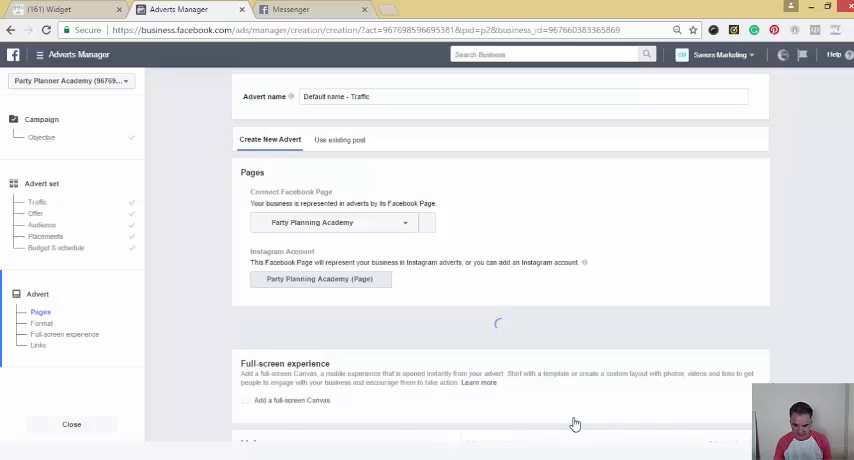
click(336, 222)
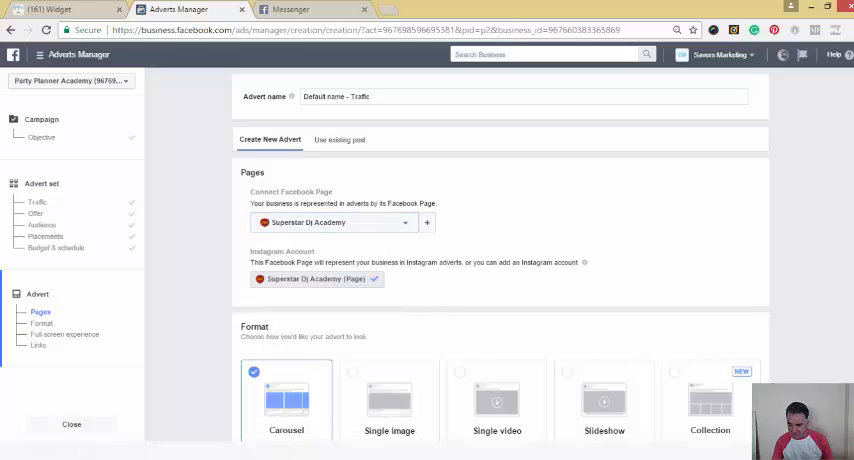
Use the Superstar DJ Academy page with Single image format and start an image upload.
scroll(down, 3)
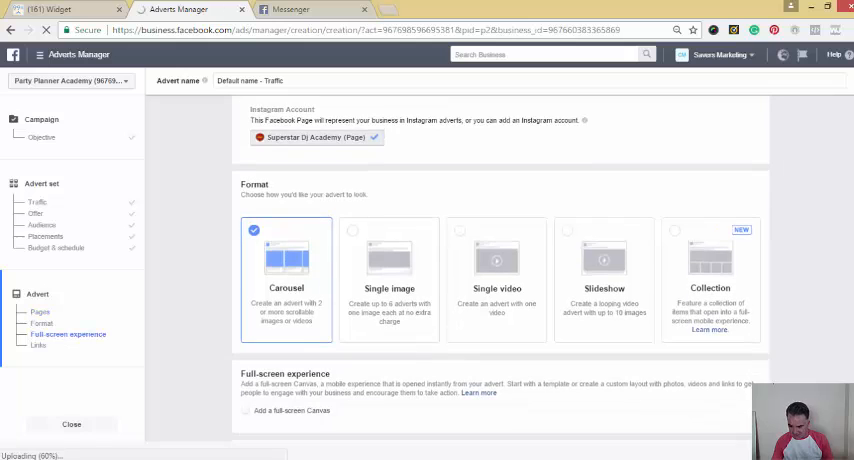
scroll(down, 3)
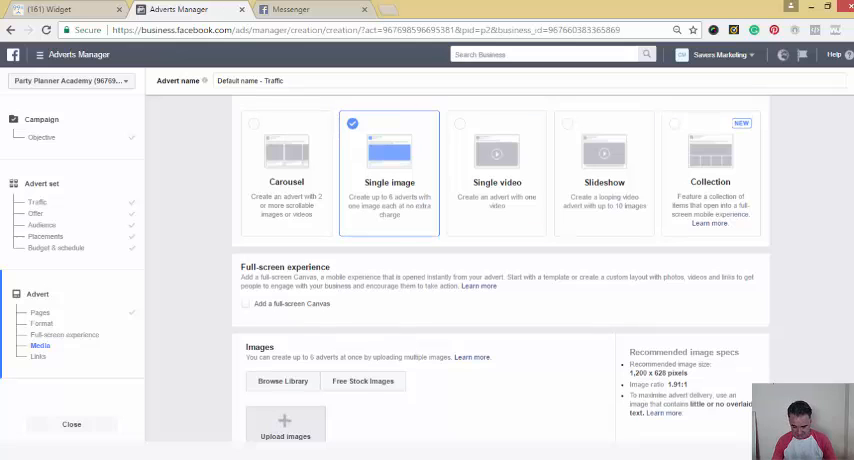
scroll(down, 3)
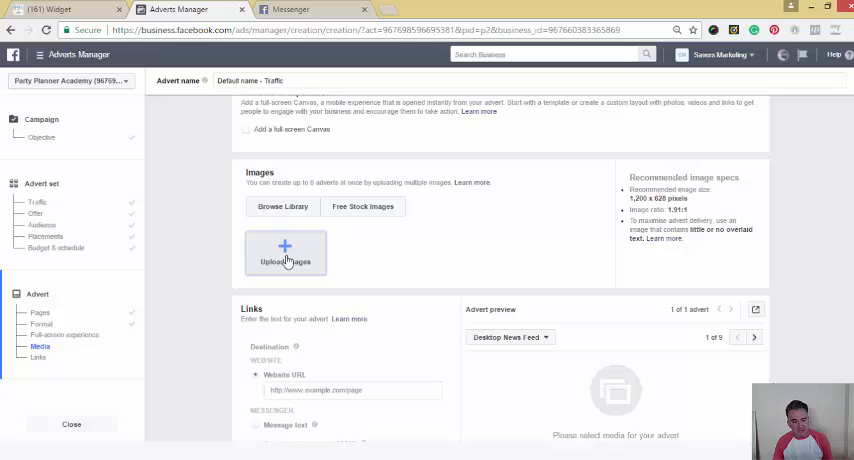
mouse_move(360, 256)
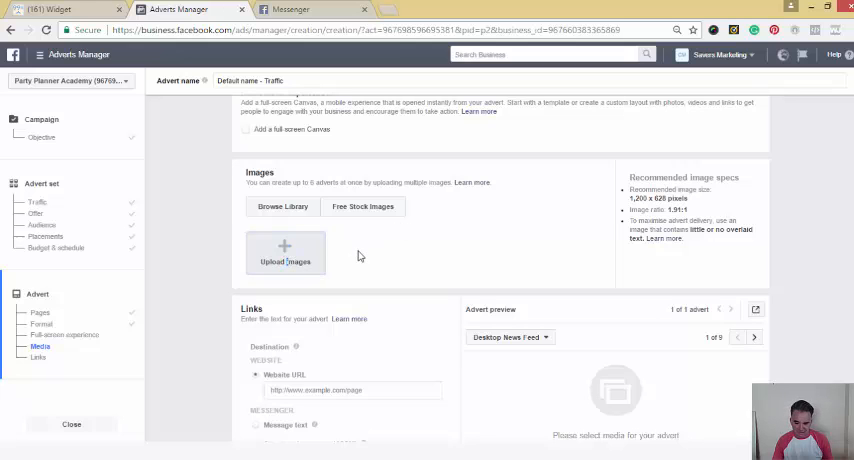
click(284, 254)
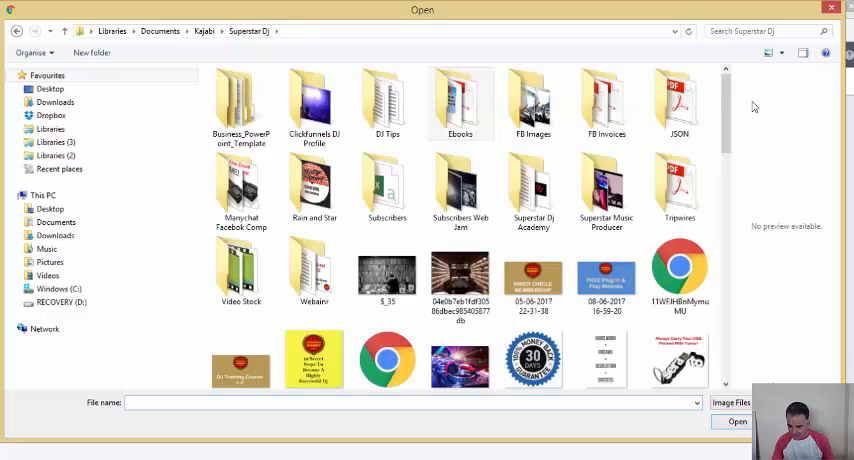
Pick the daplas_071 DJ photo in the Open dialog and upload it.
scroll(down, 3)
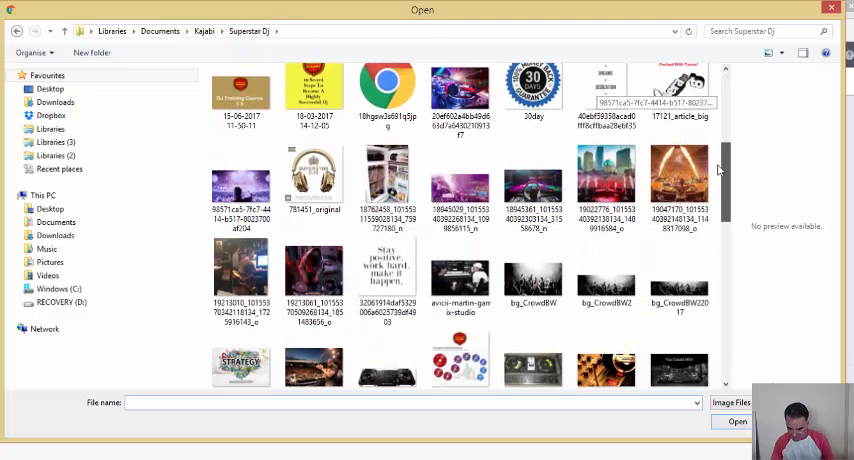
click(680, 184)
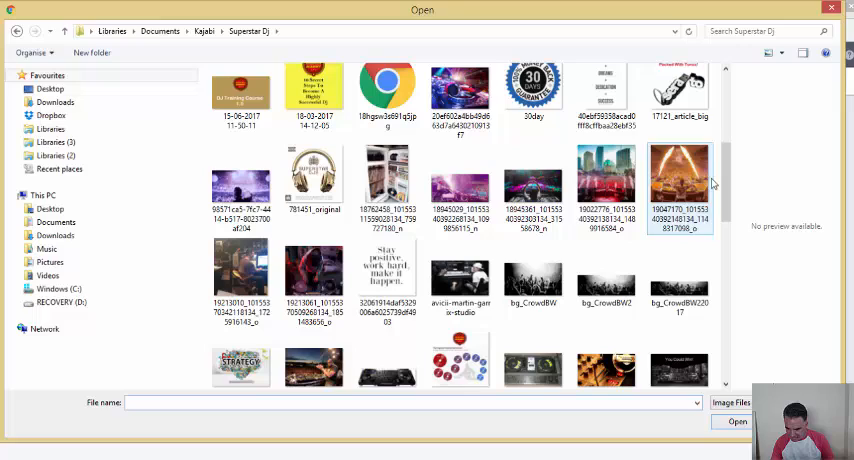
scroll(down, 3)
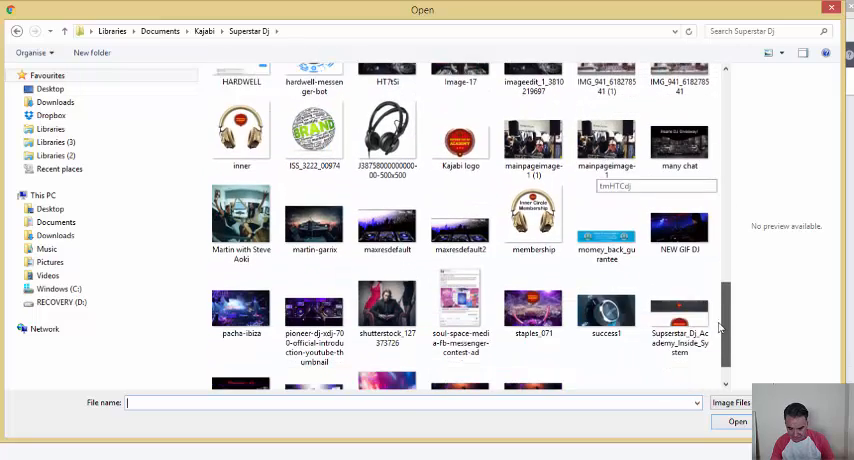
click(532, 276)
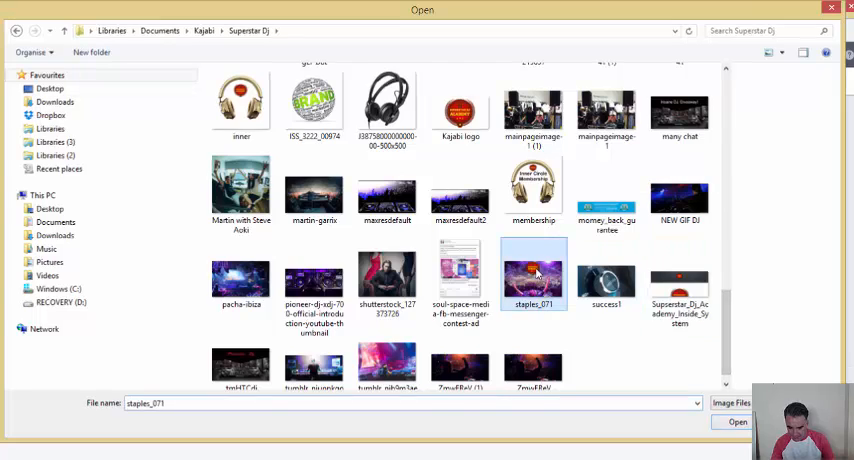
click(738, 420)
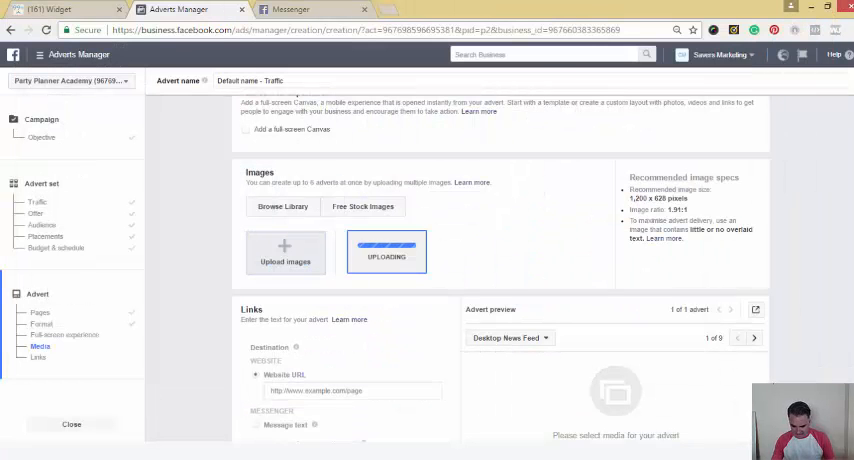
Enter the headline '[ATTENTION DJs] Grab You FREE eBook'.
scroll(down, 3)
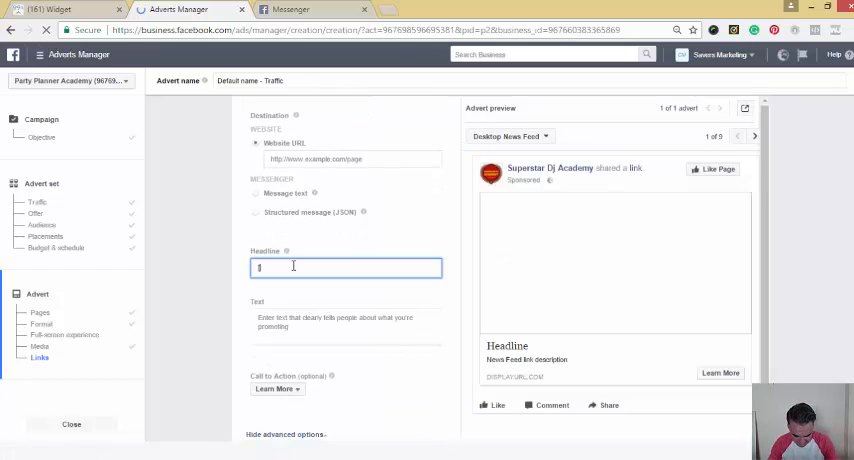
text([ATTENTION])
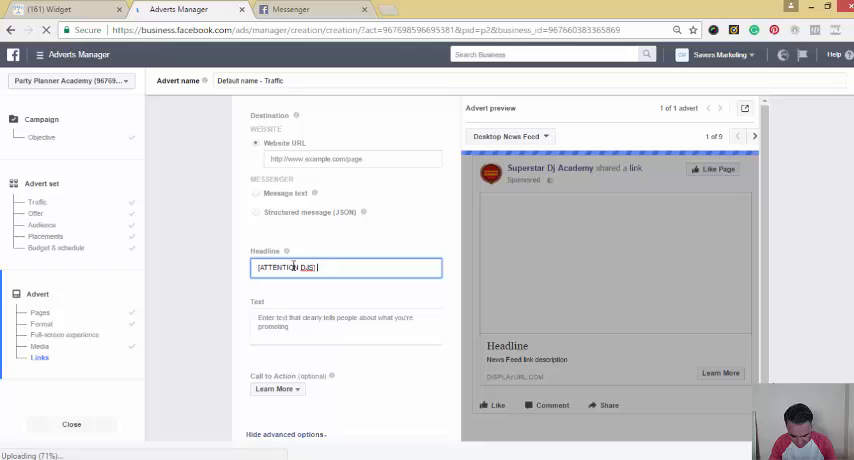
text(Grab You FREE)
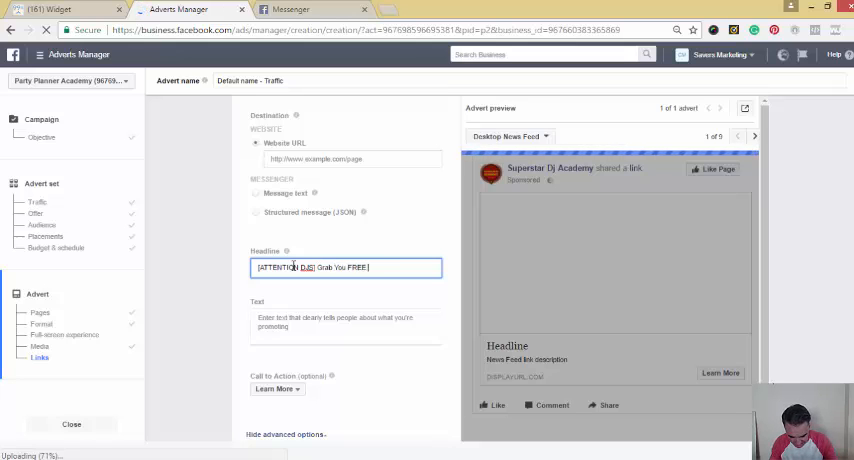
text(eBook)
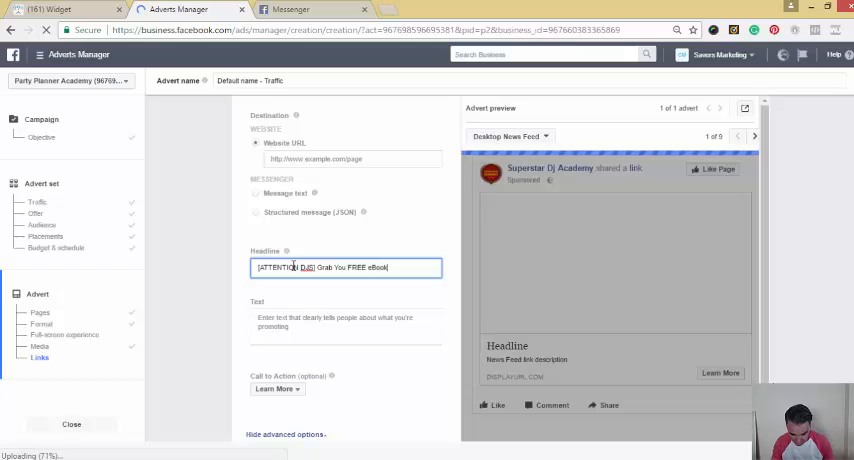
Write the ad text promoting the 50 Ways To Get DJ Gigs eBook.
click(344, 324)
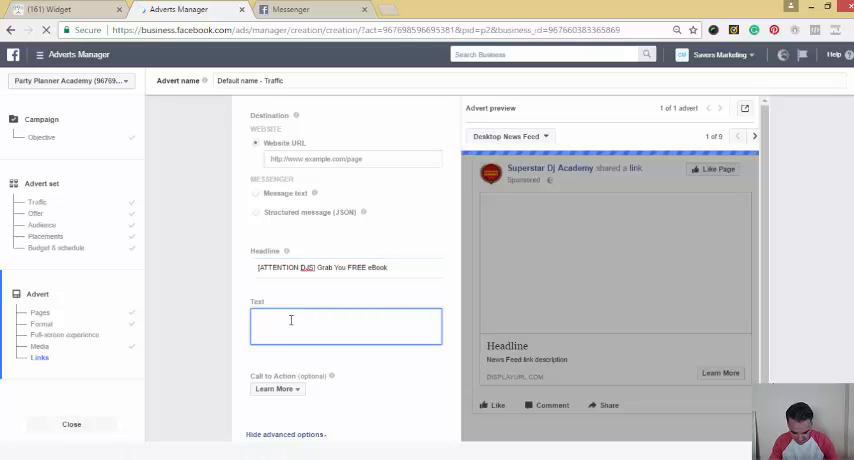
text(Grab Your FREE)
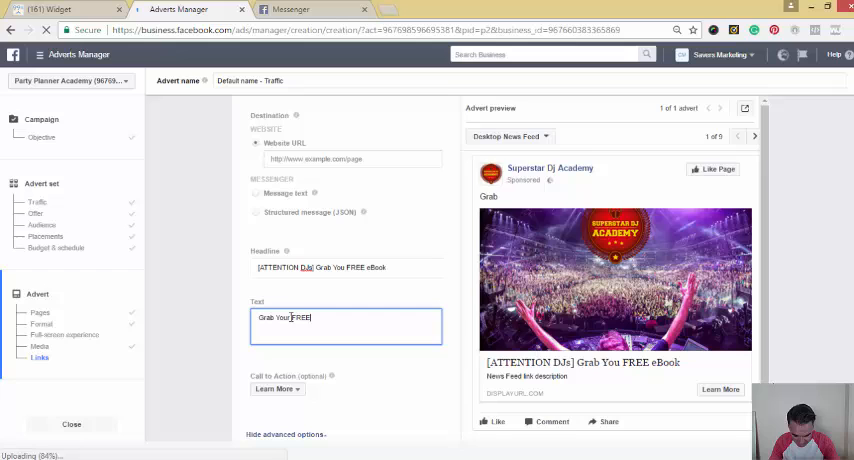
text(Amazing)
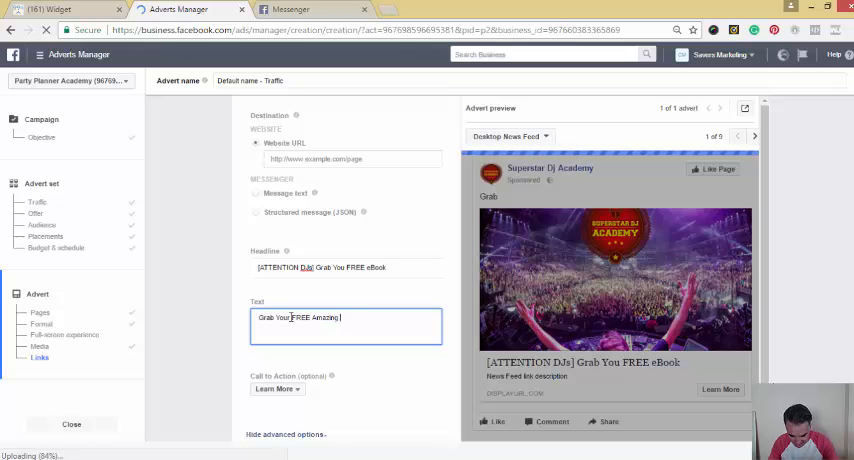
text(eBook 50 Ways To Get DJ Gigs)
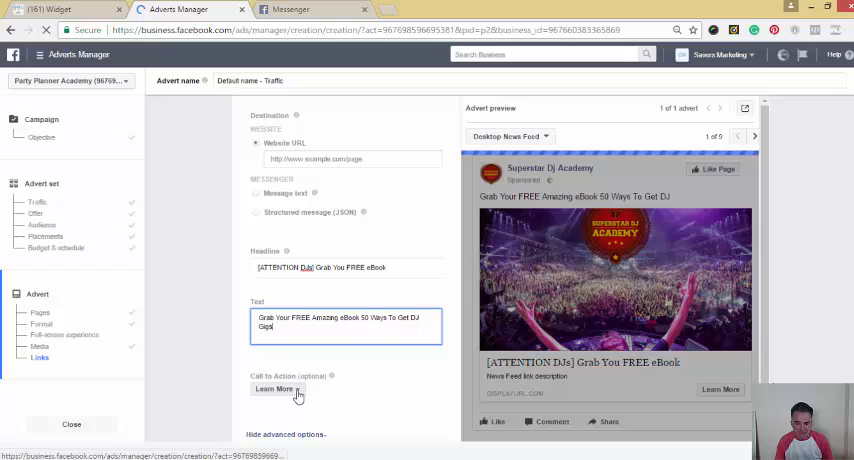
Make Download the call to action and add a link description about how to get DJ gigs.
click(284, 388)
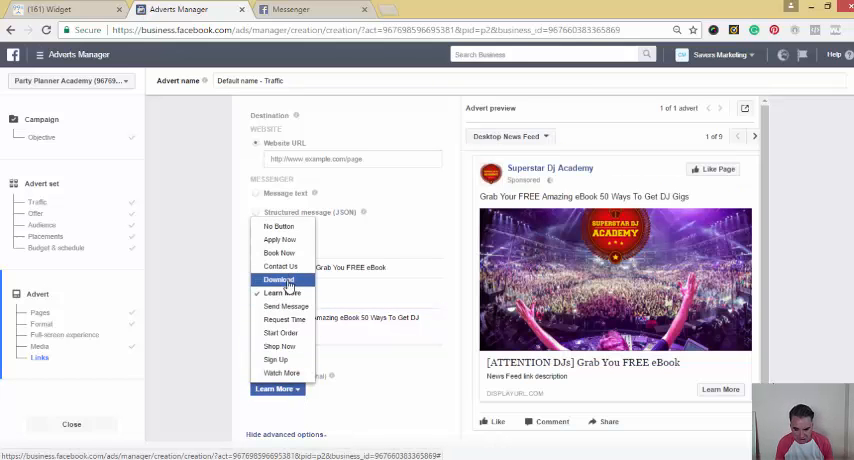
click(280, 280)
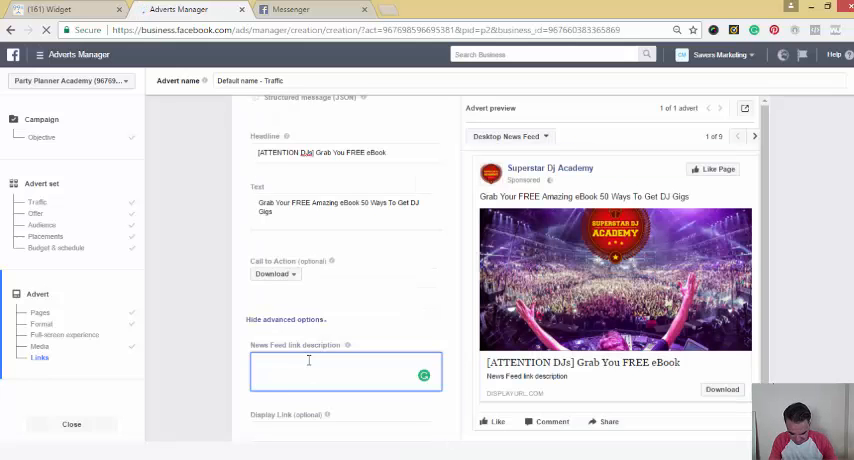
text(This amazing)
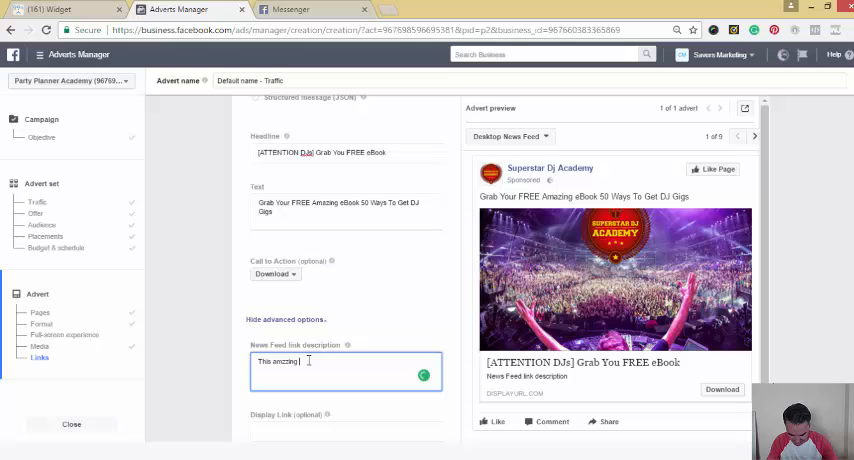
key(BackSpace)
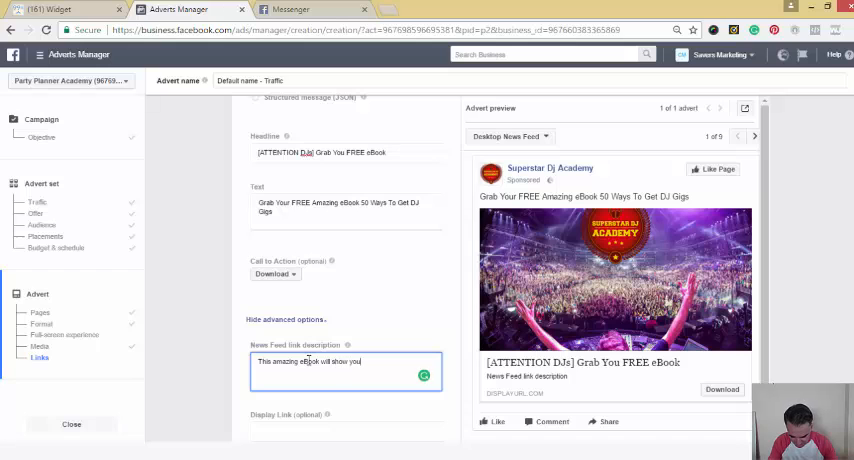
text(how to get)
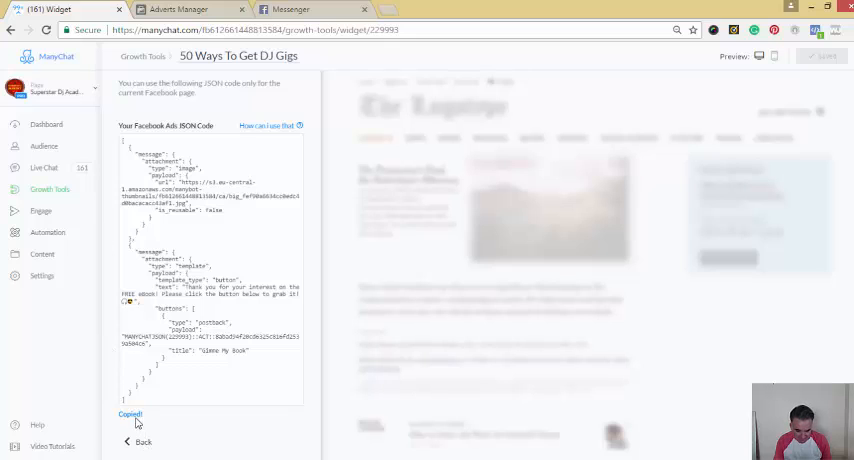
mouse_move(180, 8)
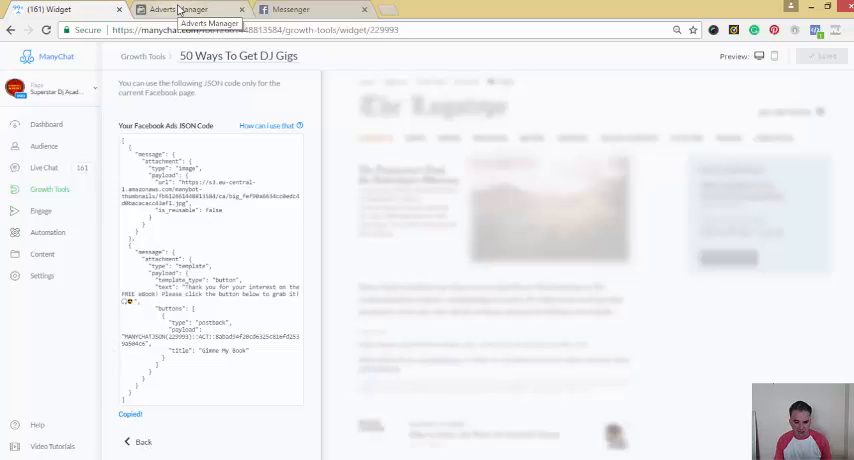
click(180, 8)
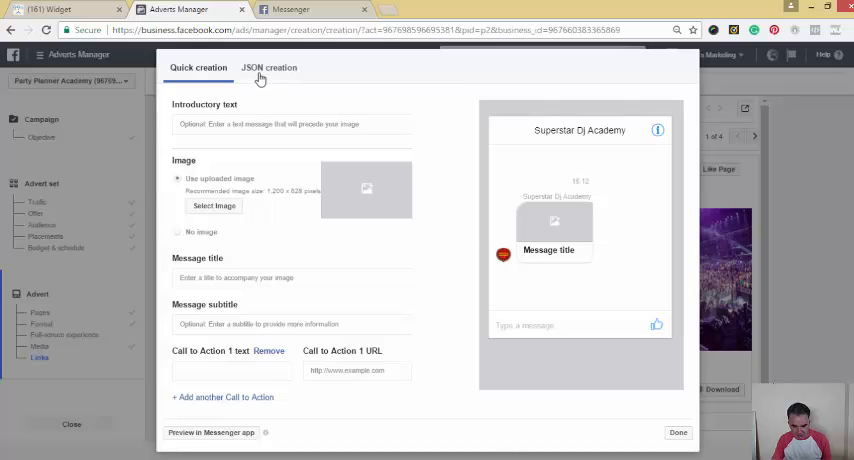
Paste ManyChat's JSON (image, eBook text, Gimme My Book button) into the raw JSON editor.
click(268, 68)
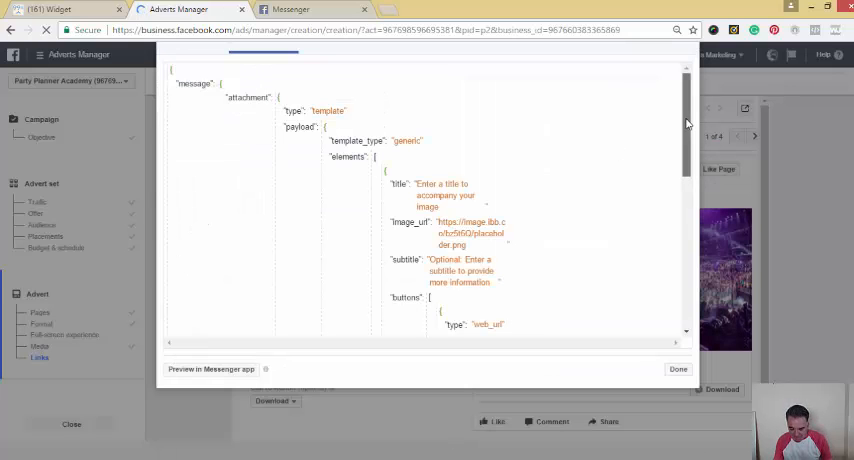
scroll(down, 3)
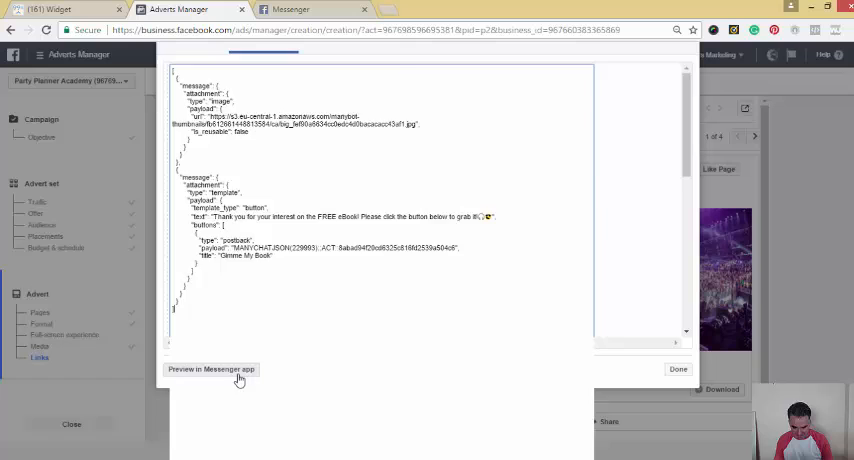
Send the message preview to Messenger and view the DJ image with its Gimme My Book button.
click(212, 368)
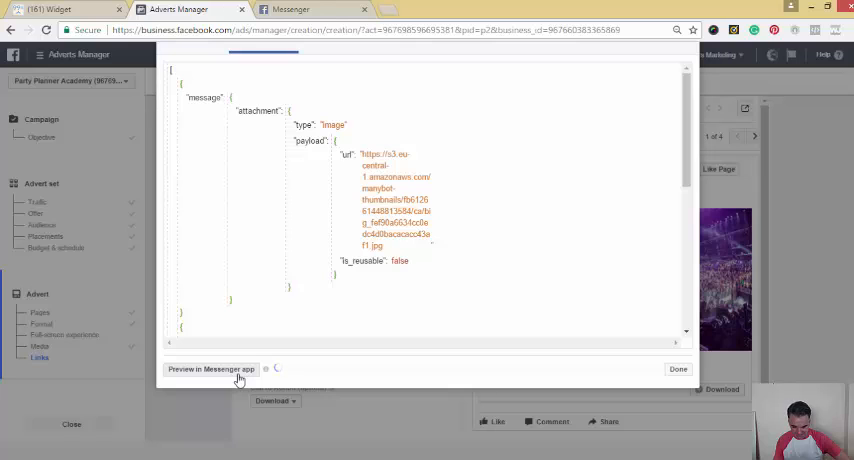
click(210, 368)
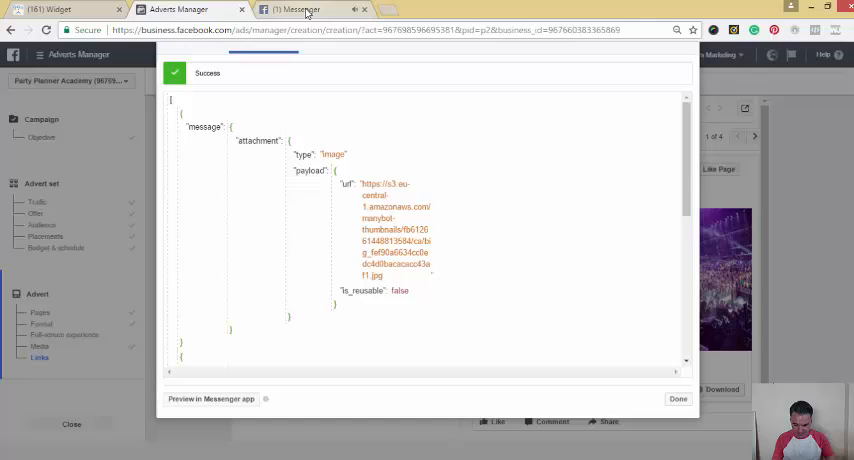
click(290, 8)
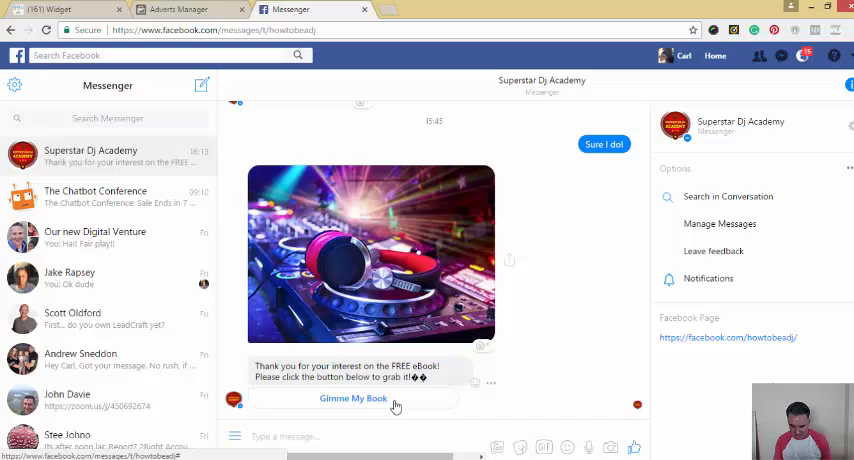
Tap Gimme My Book to receive the skyline image and eBook PDF, then return to Ads Manager.
click(352, 398)
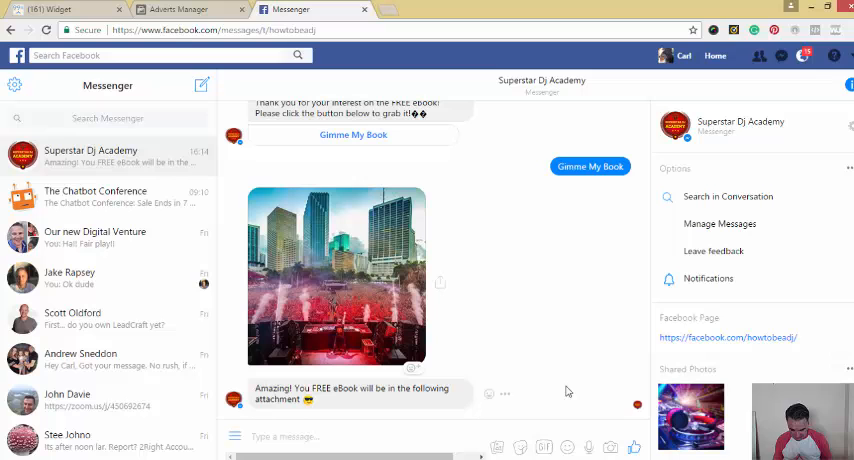
mouse_move(580, 384)
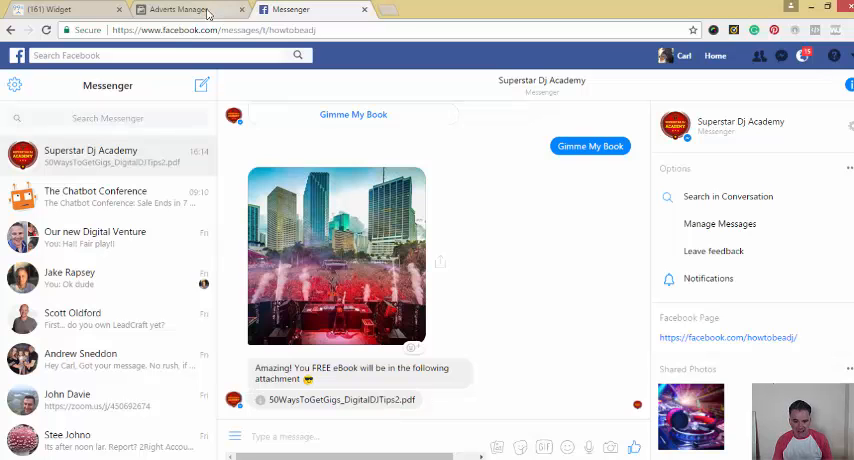
click(180, 8)
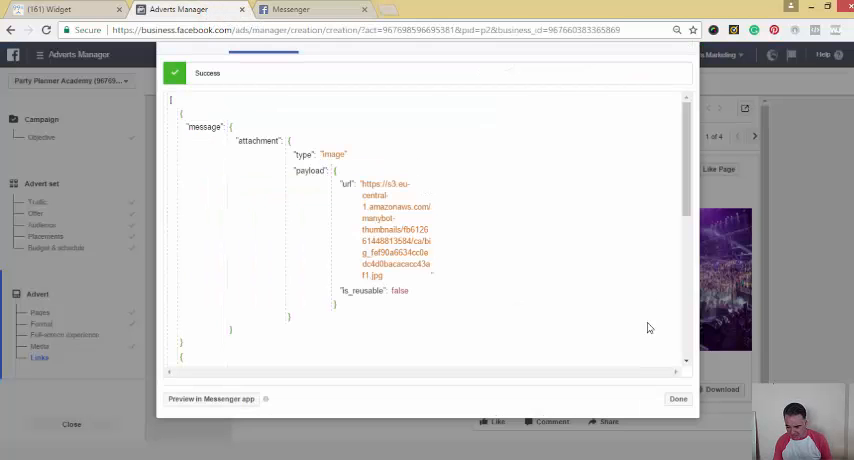
mouse_move(428, 254)
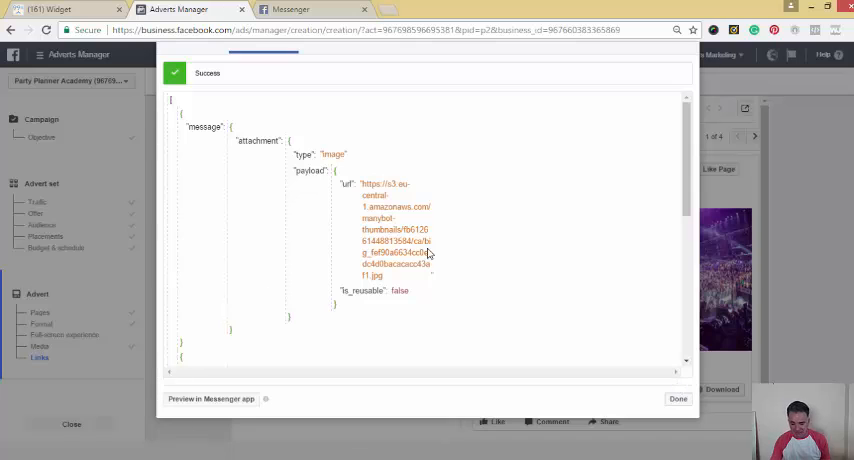
mouse_move(592, 358)
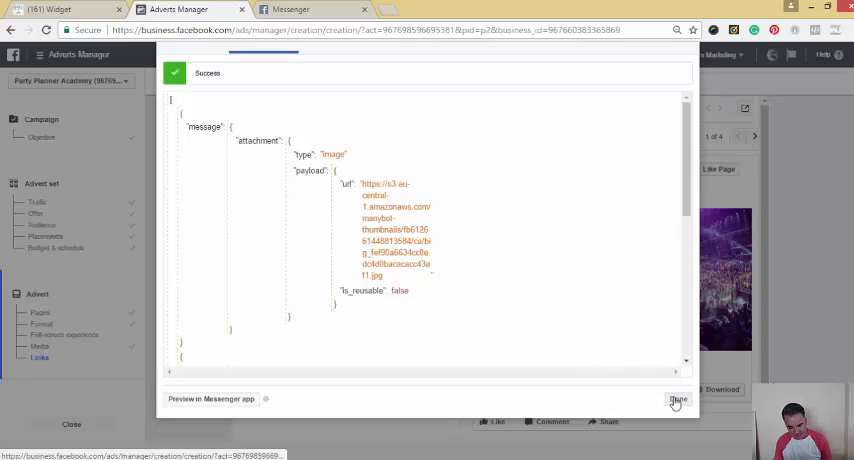
Save the JSON message as the destination and place the ad order.
click(678, 400)
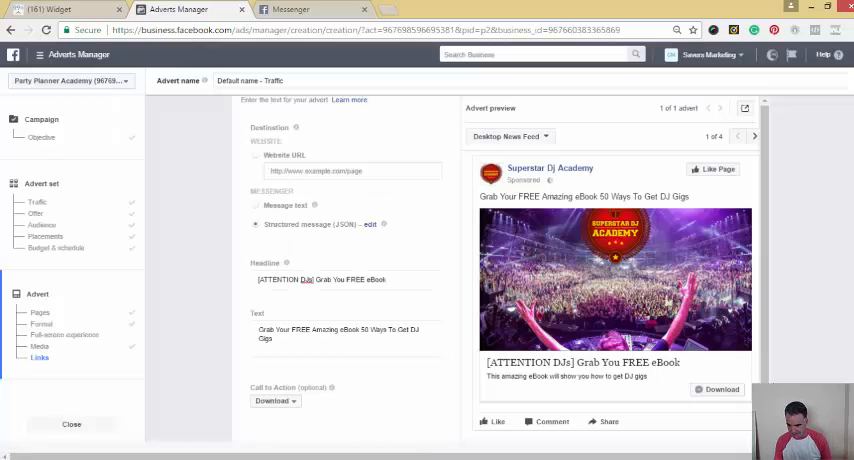
scroll(down, 3)
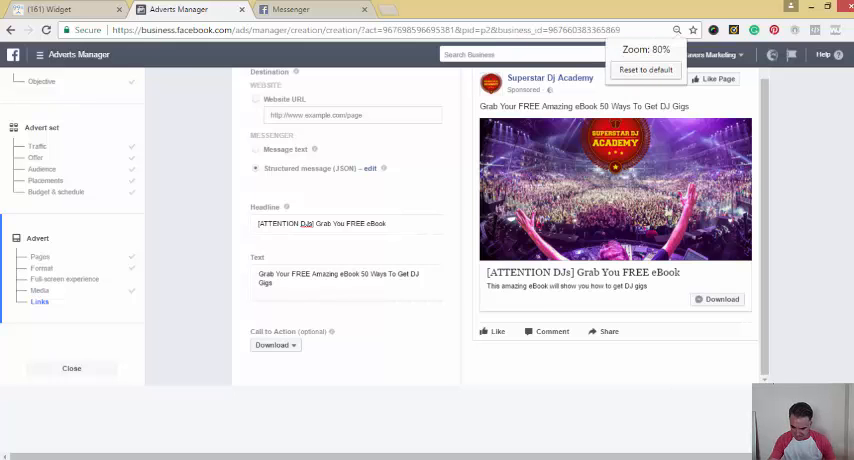
scroll(down, 3)
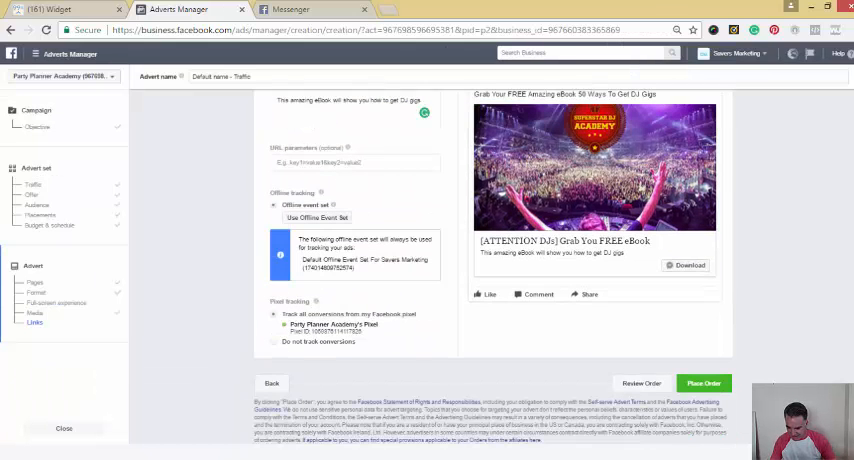
click(704, 384)
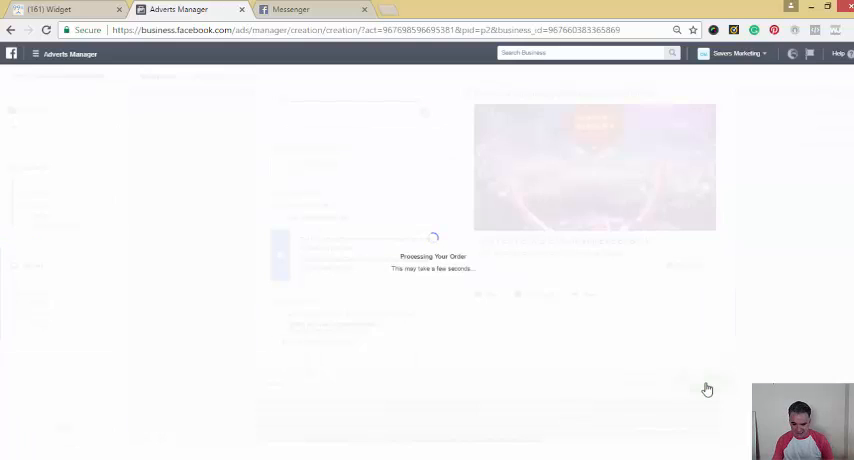